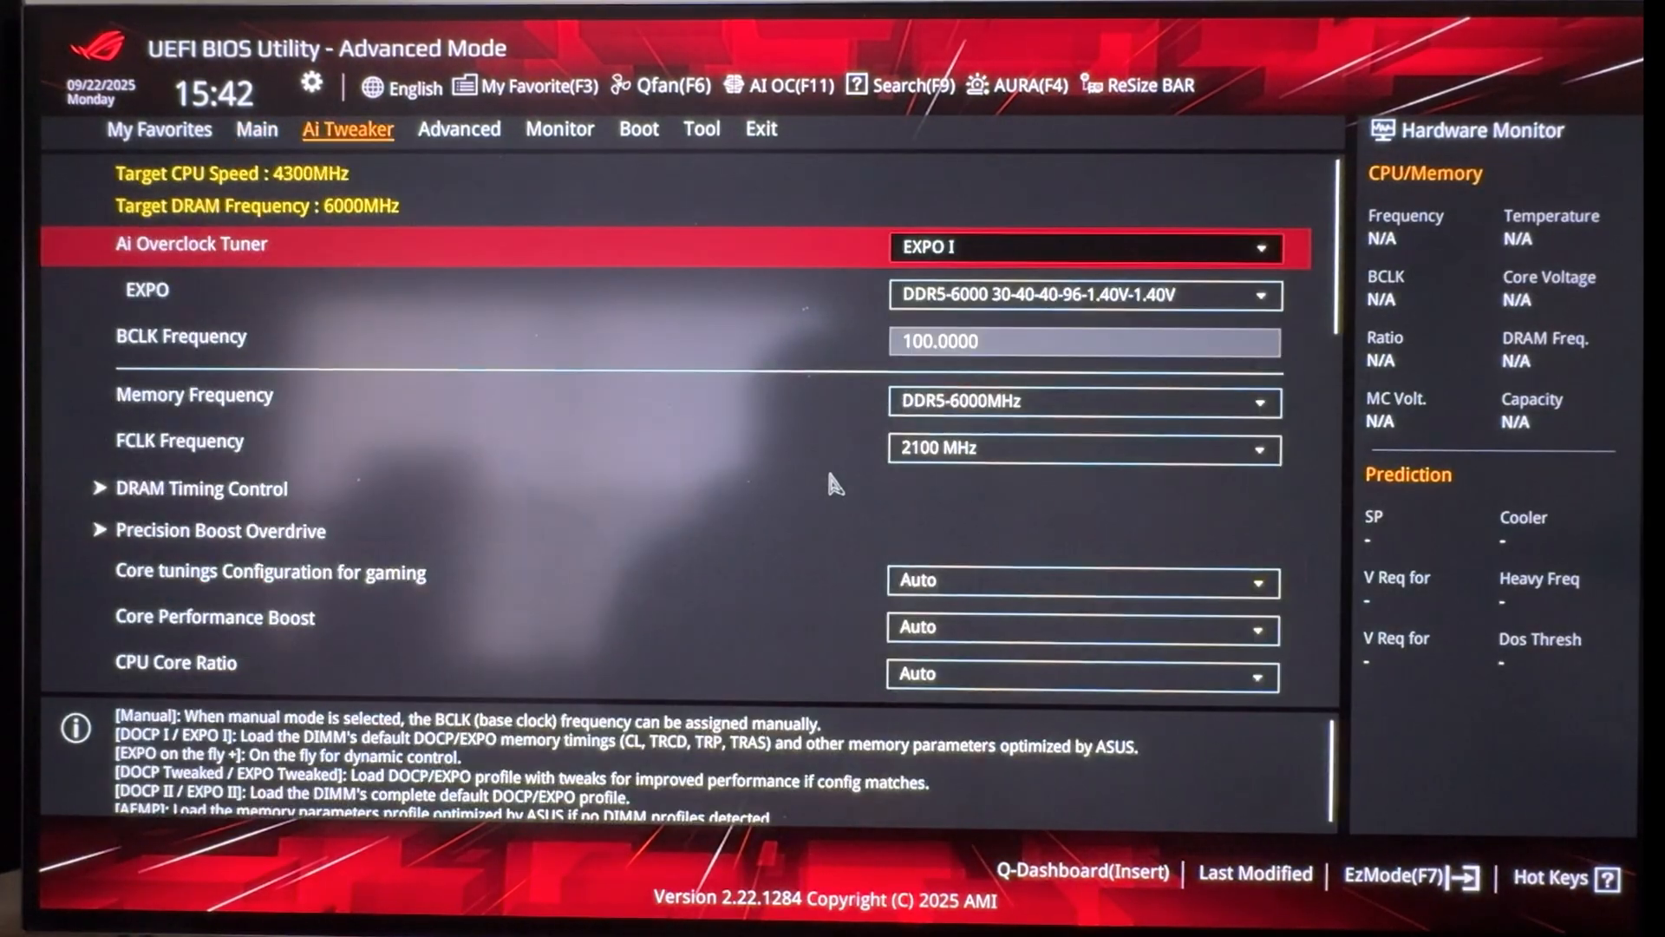
- Confirm Ai Overclock Tuner is EXPO I at DDR5-6000, then move to the Advanced tab
left_click(1083, 247)
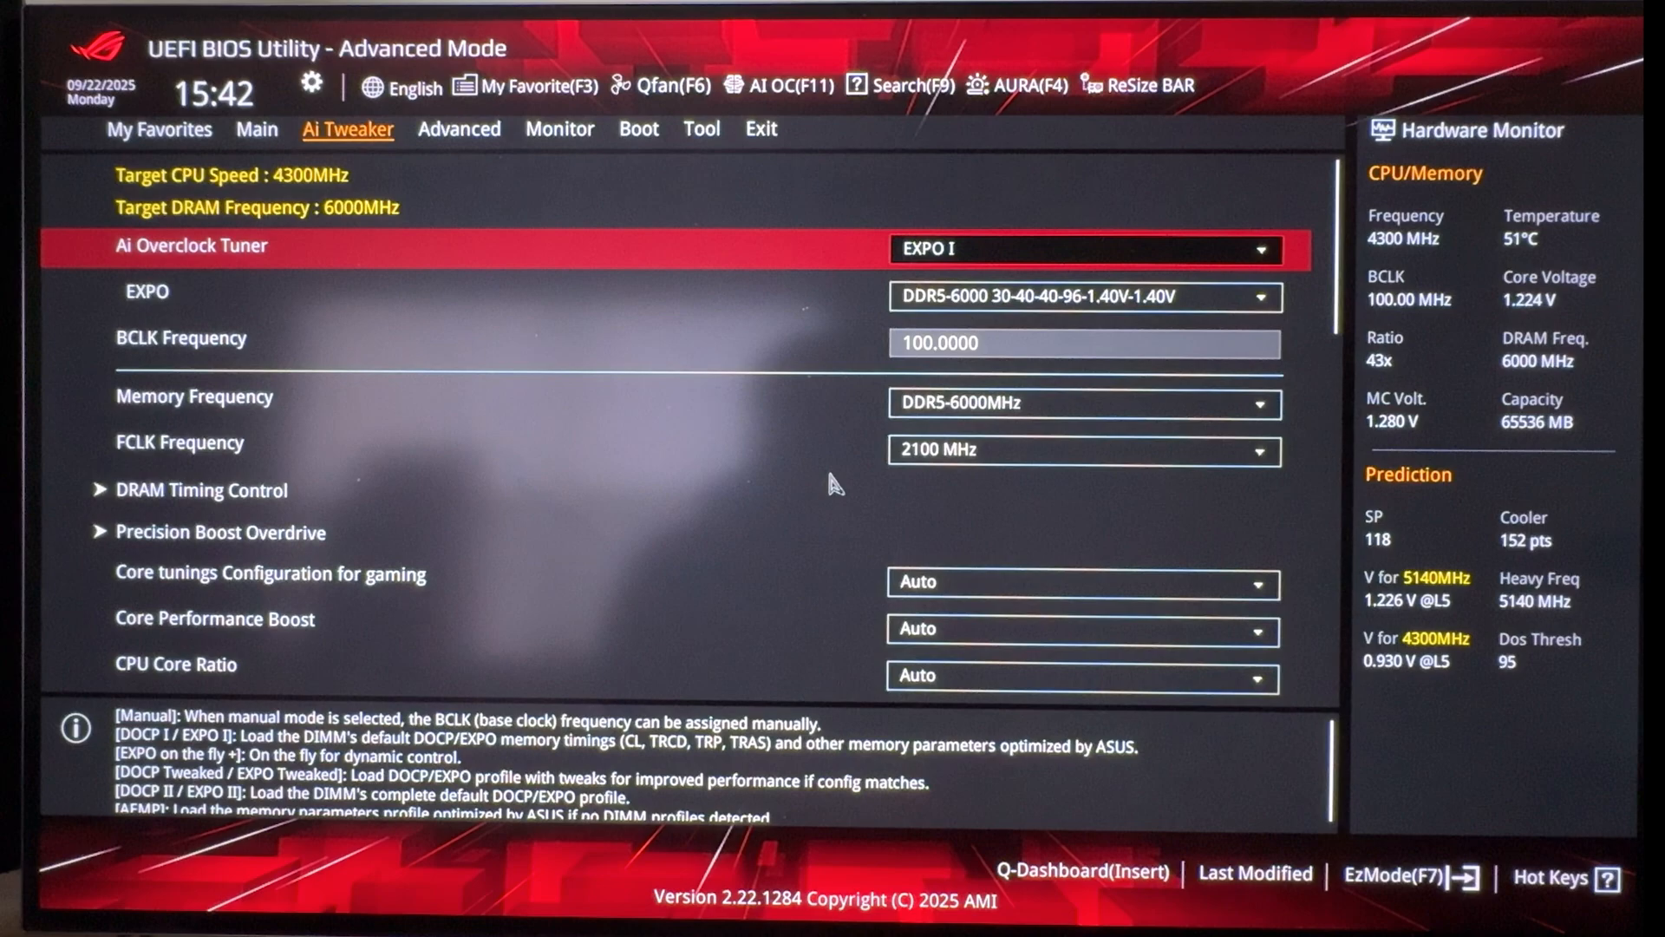
left_click(459, 129)
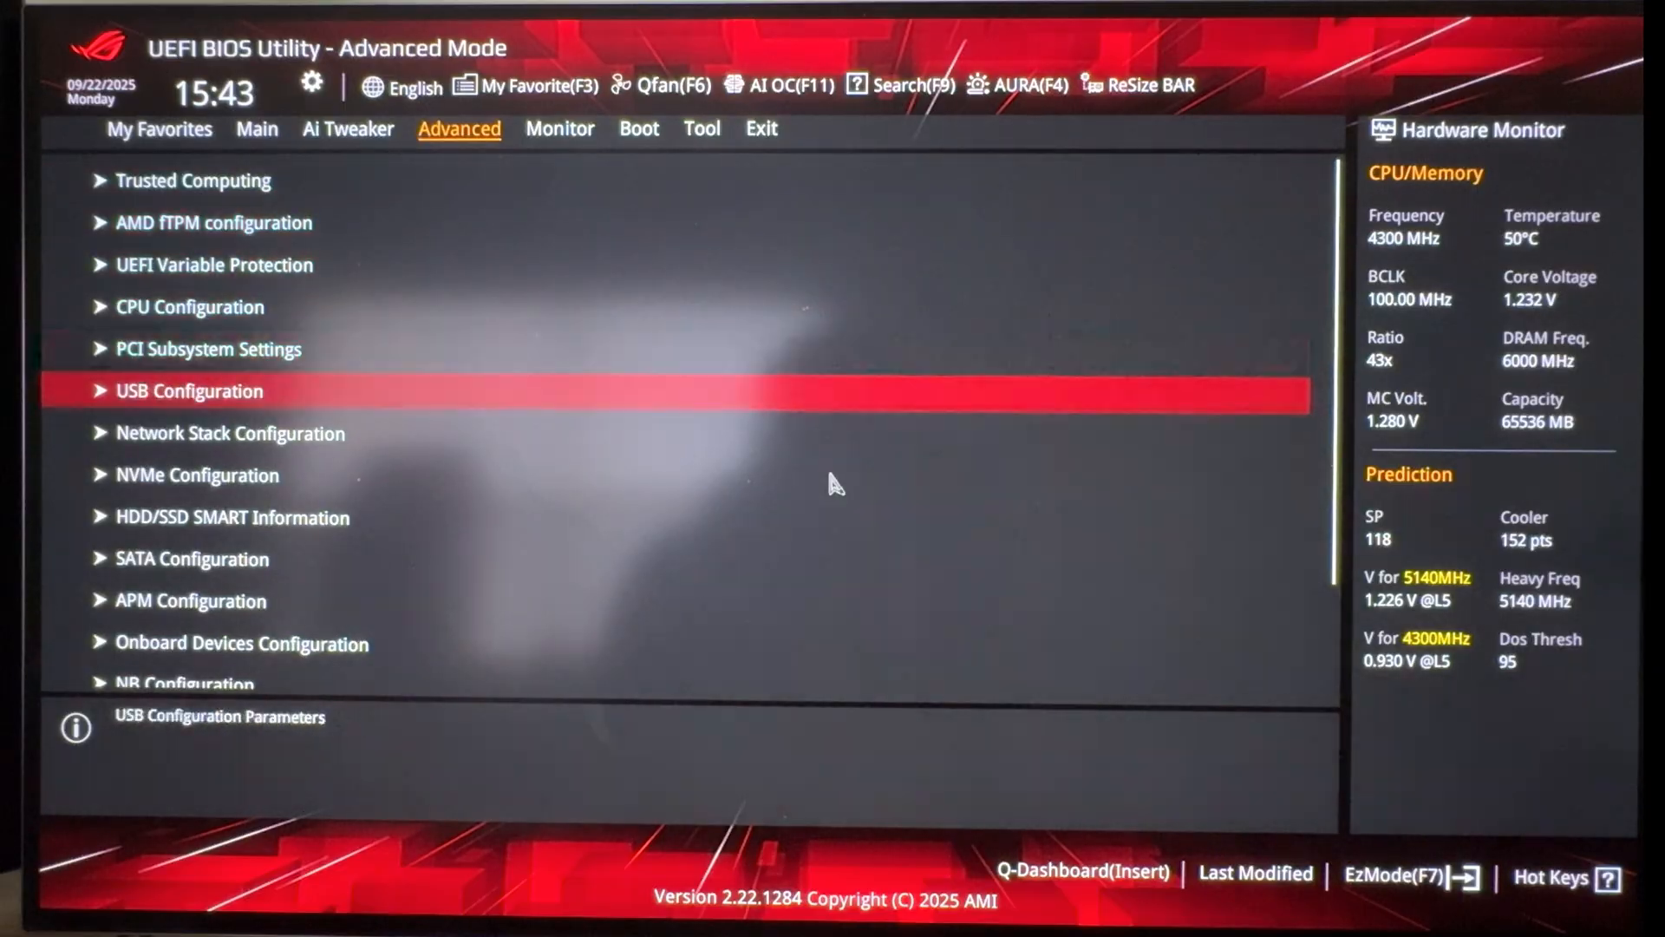
- Under AMD Overclocking, set Precision Boost Overdrive to Advanced and PBO Limits to Manual
scroll("down", 3)
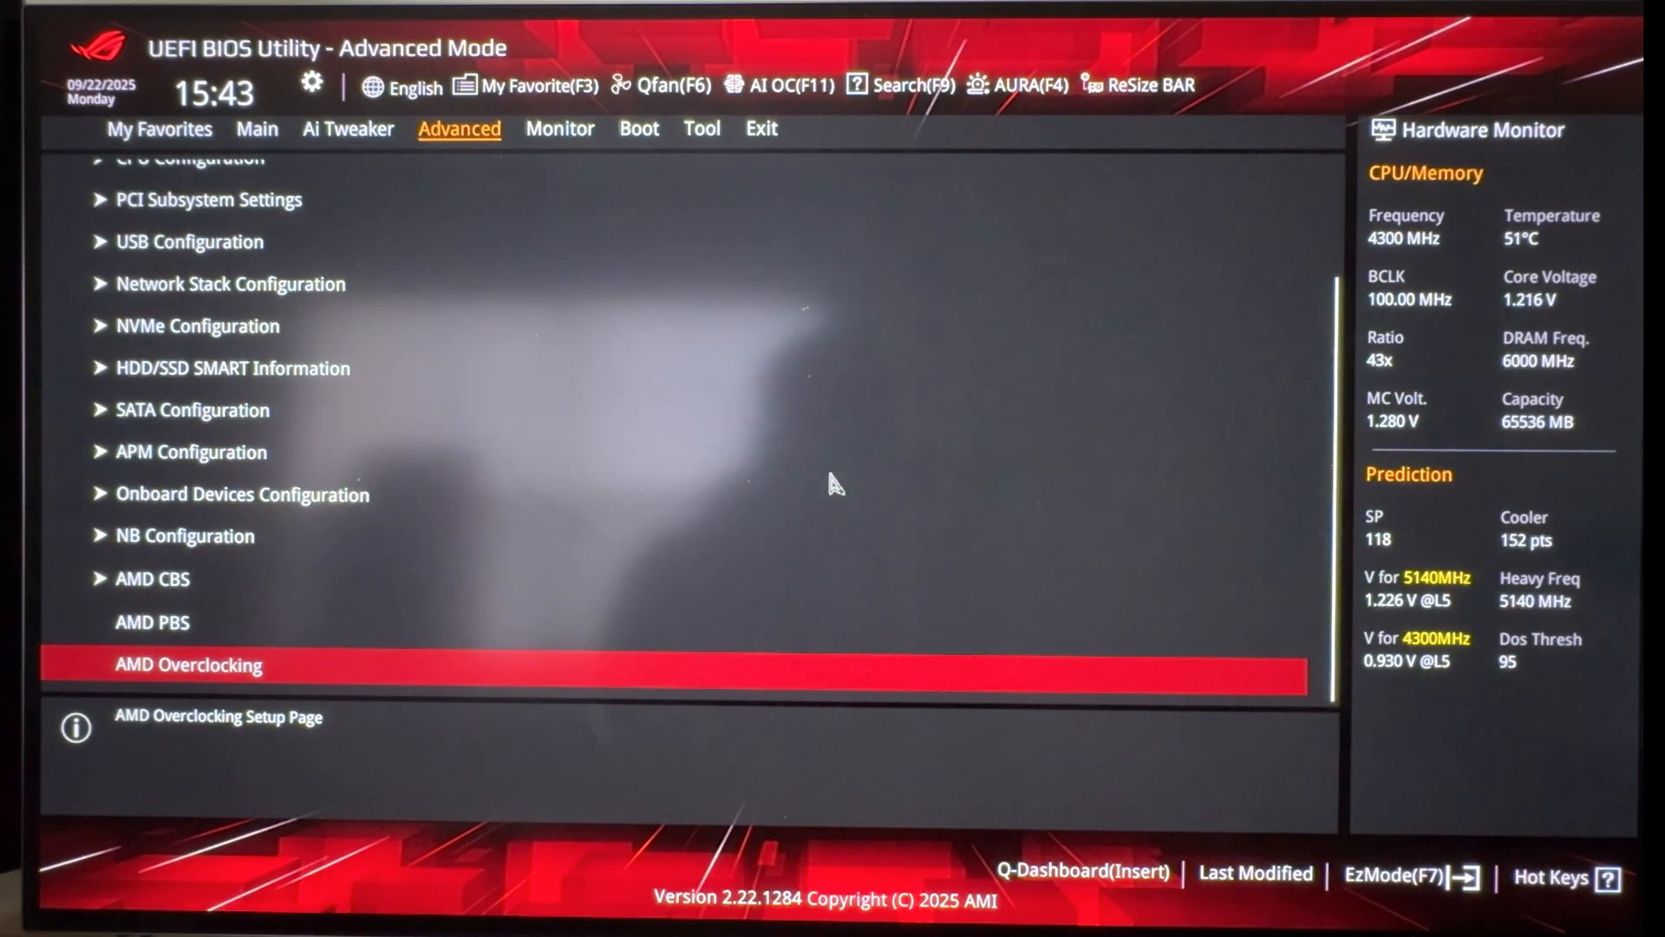
left_click(188, 664)
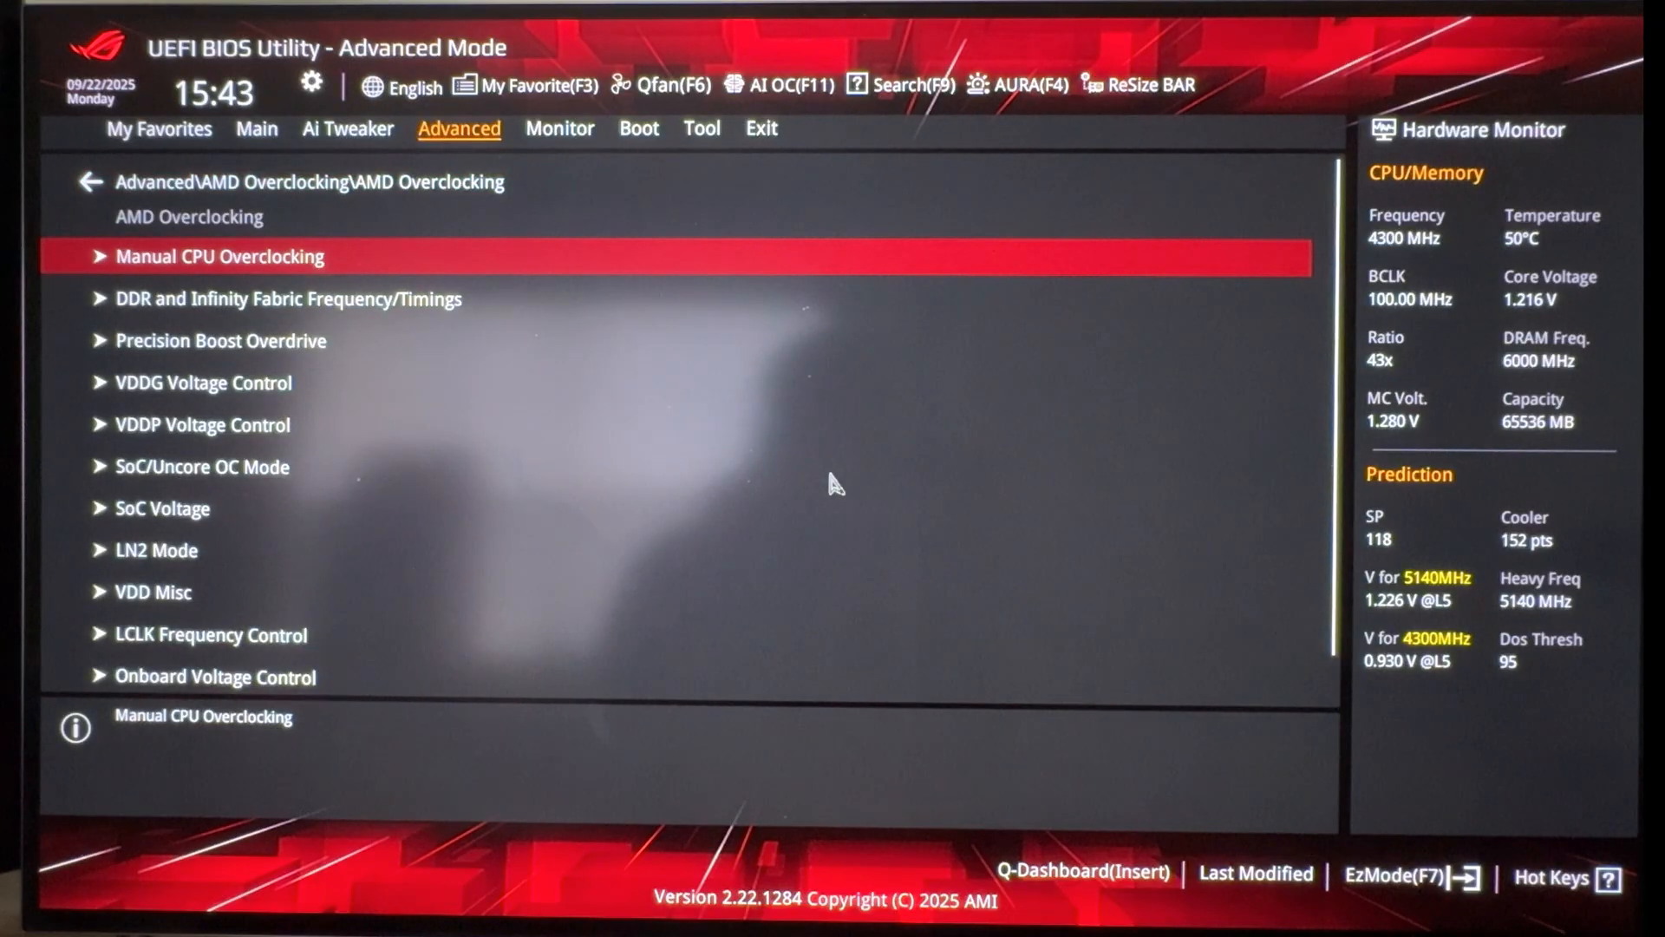
left_click(220, 340)
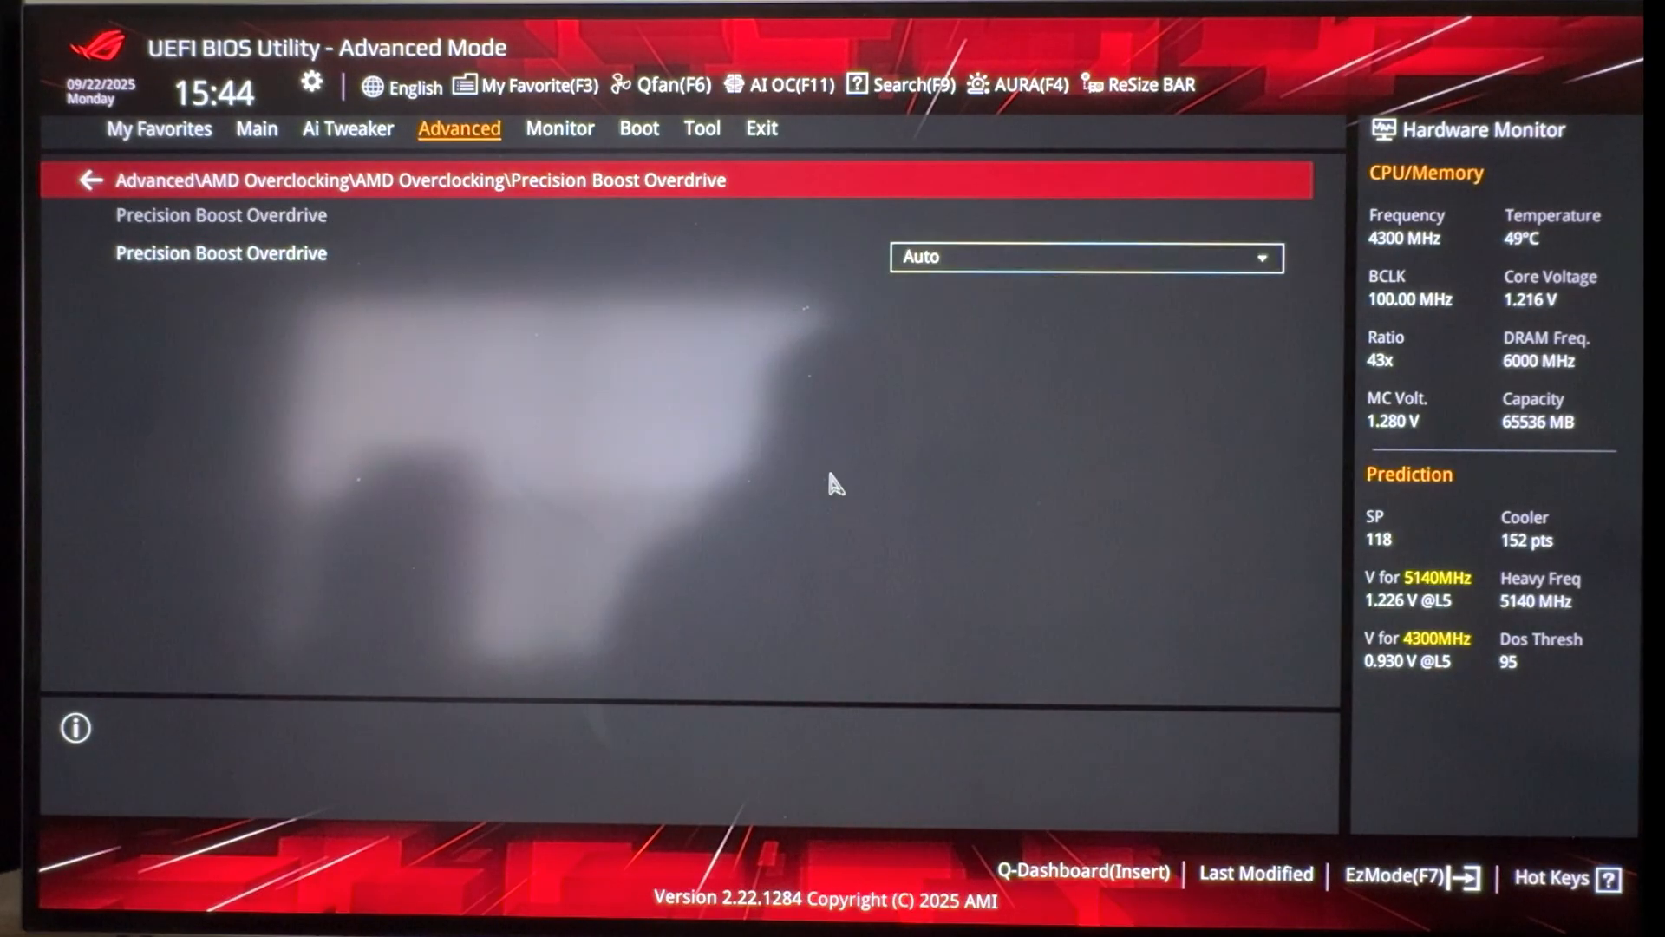
left_click(1083, 256)
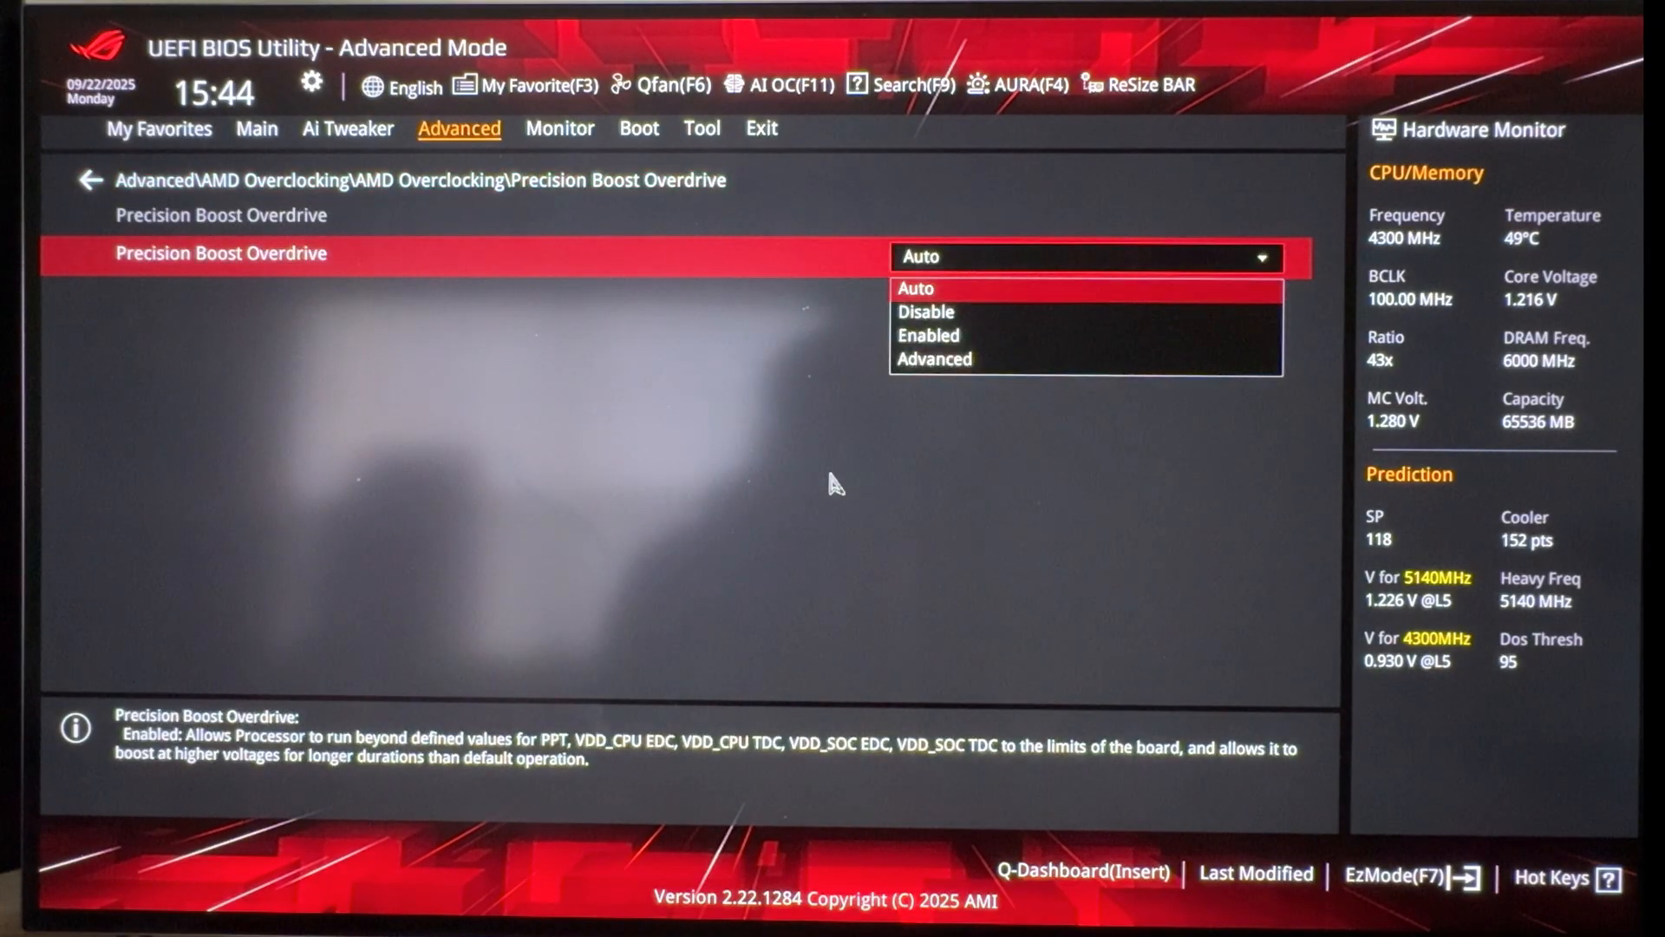
left_click(934, 359)
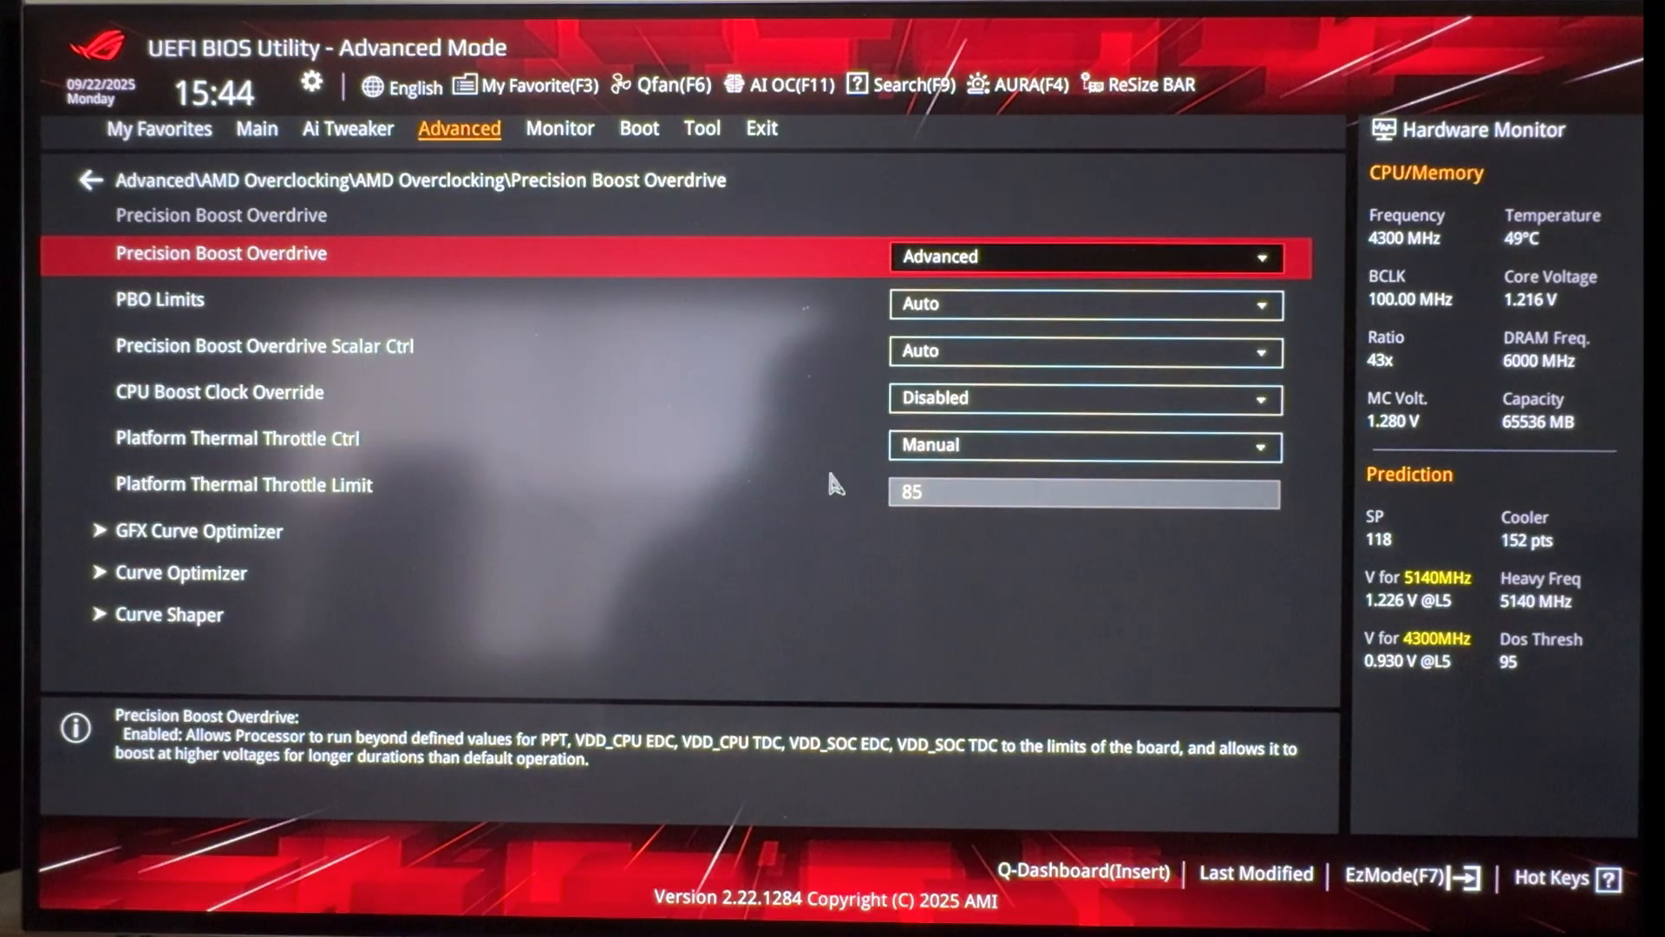
left_click(1083, 304)
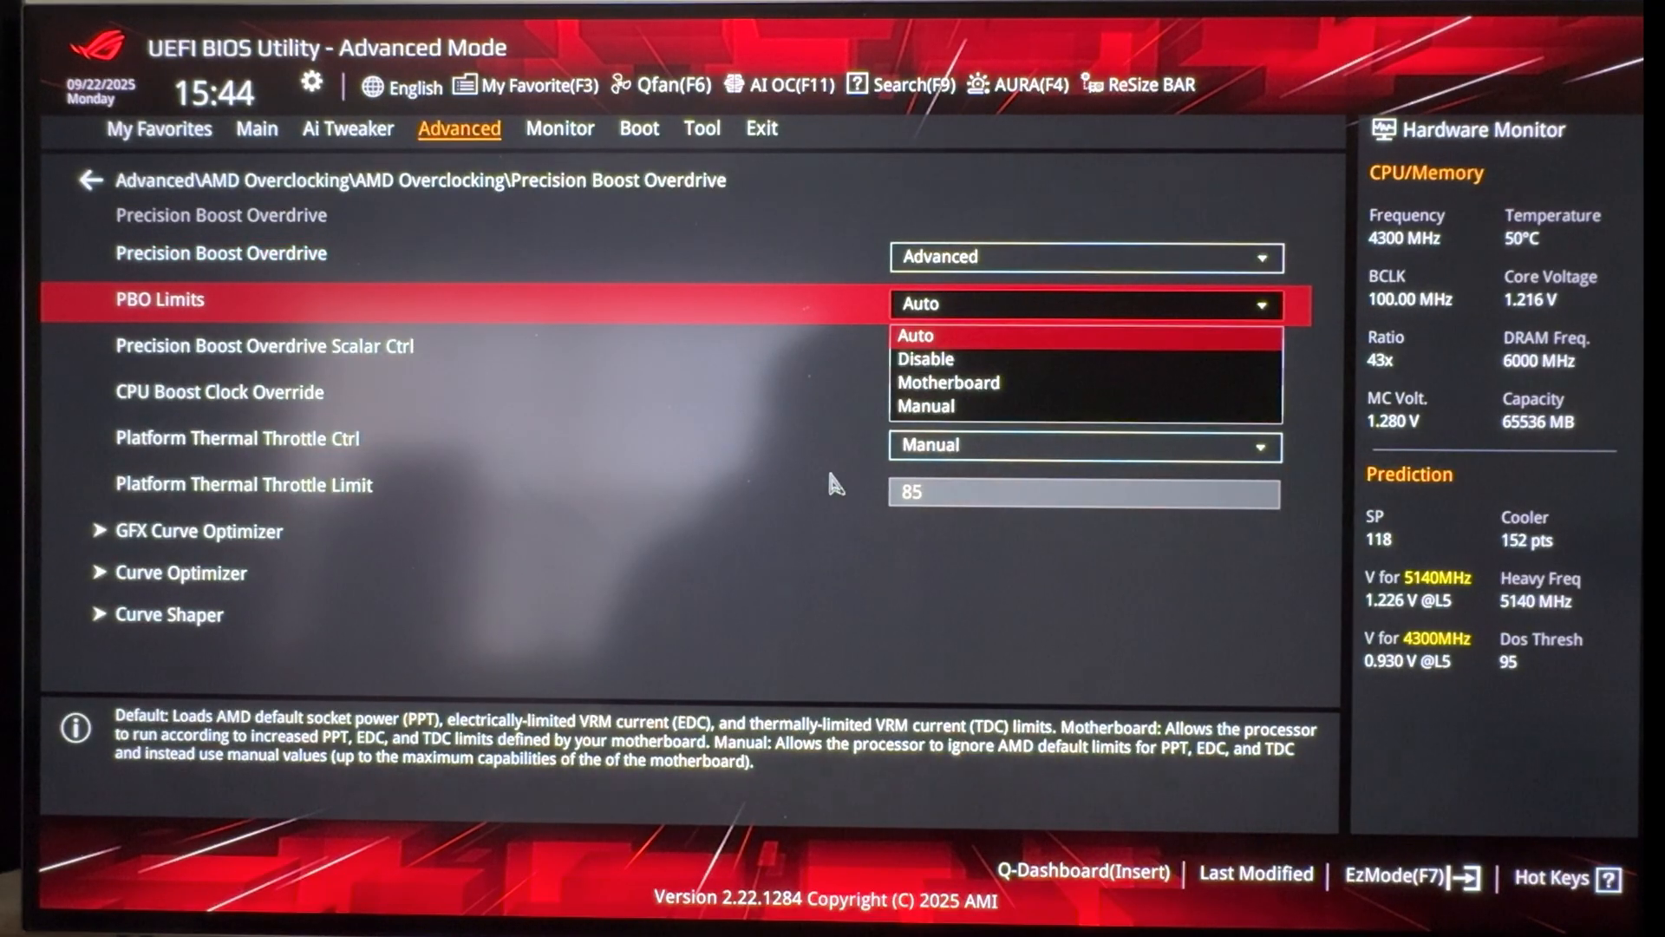
left_click(923, 406)
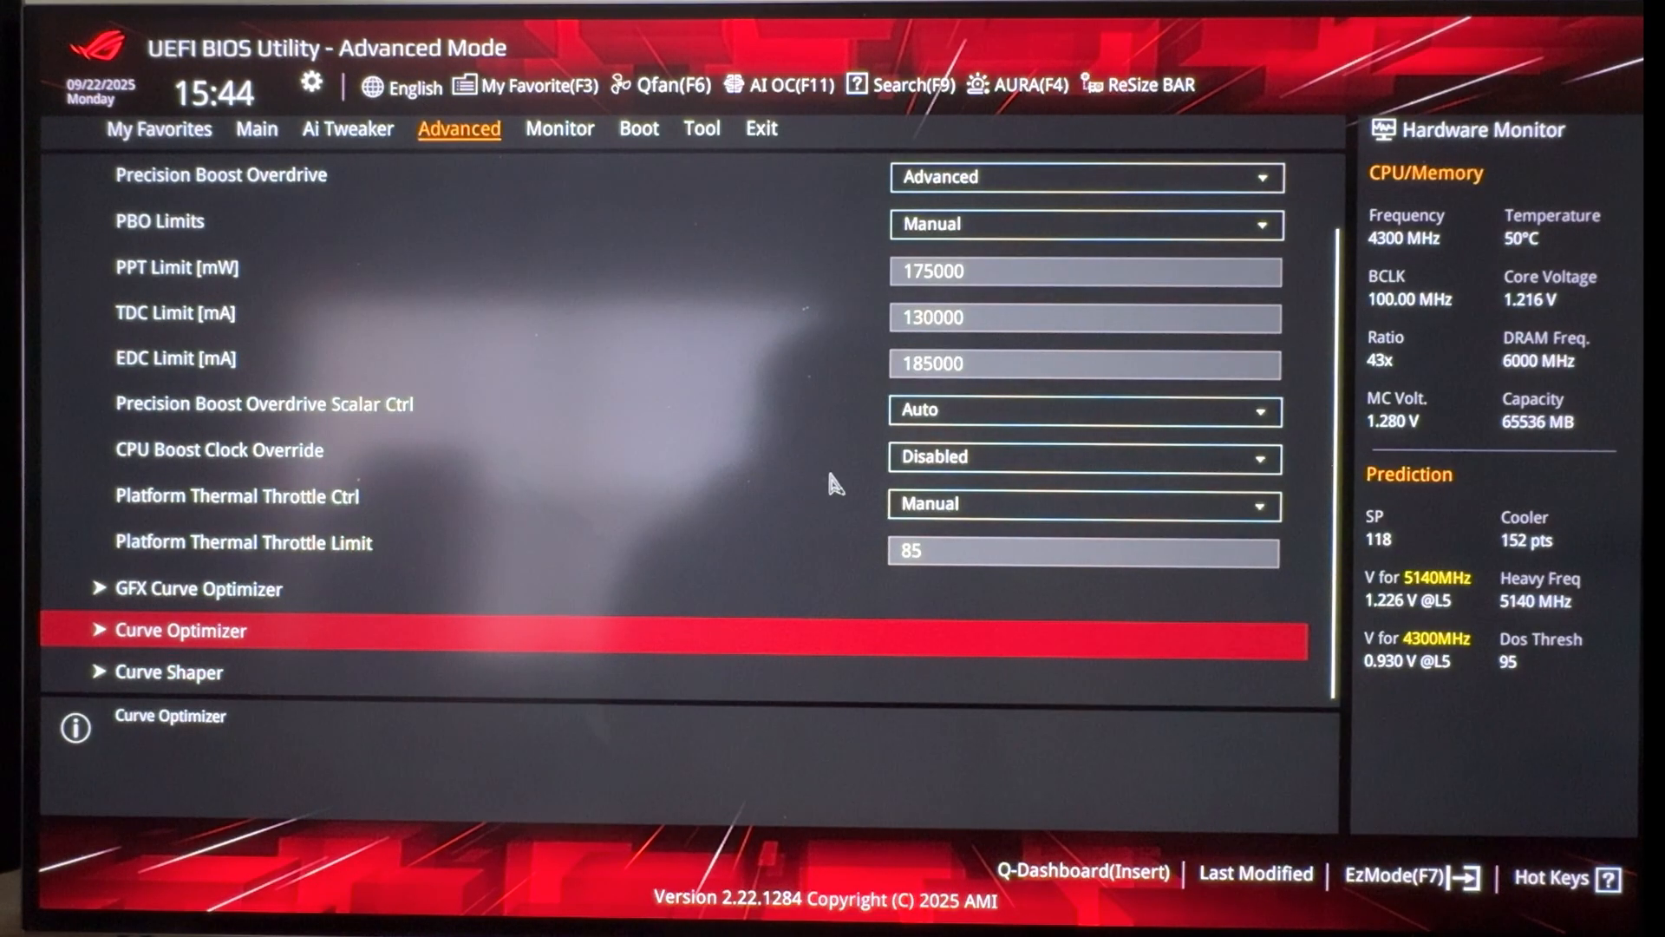
- Enter the All Cores, Negative Curve Optimizer magnitude, then go back to Precision Boost Overdrive
left_click(181, 630)
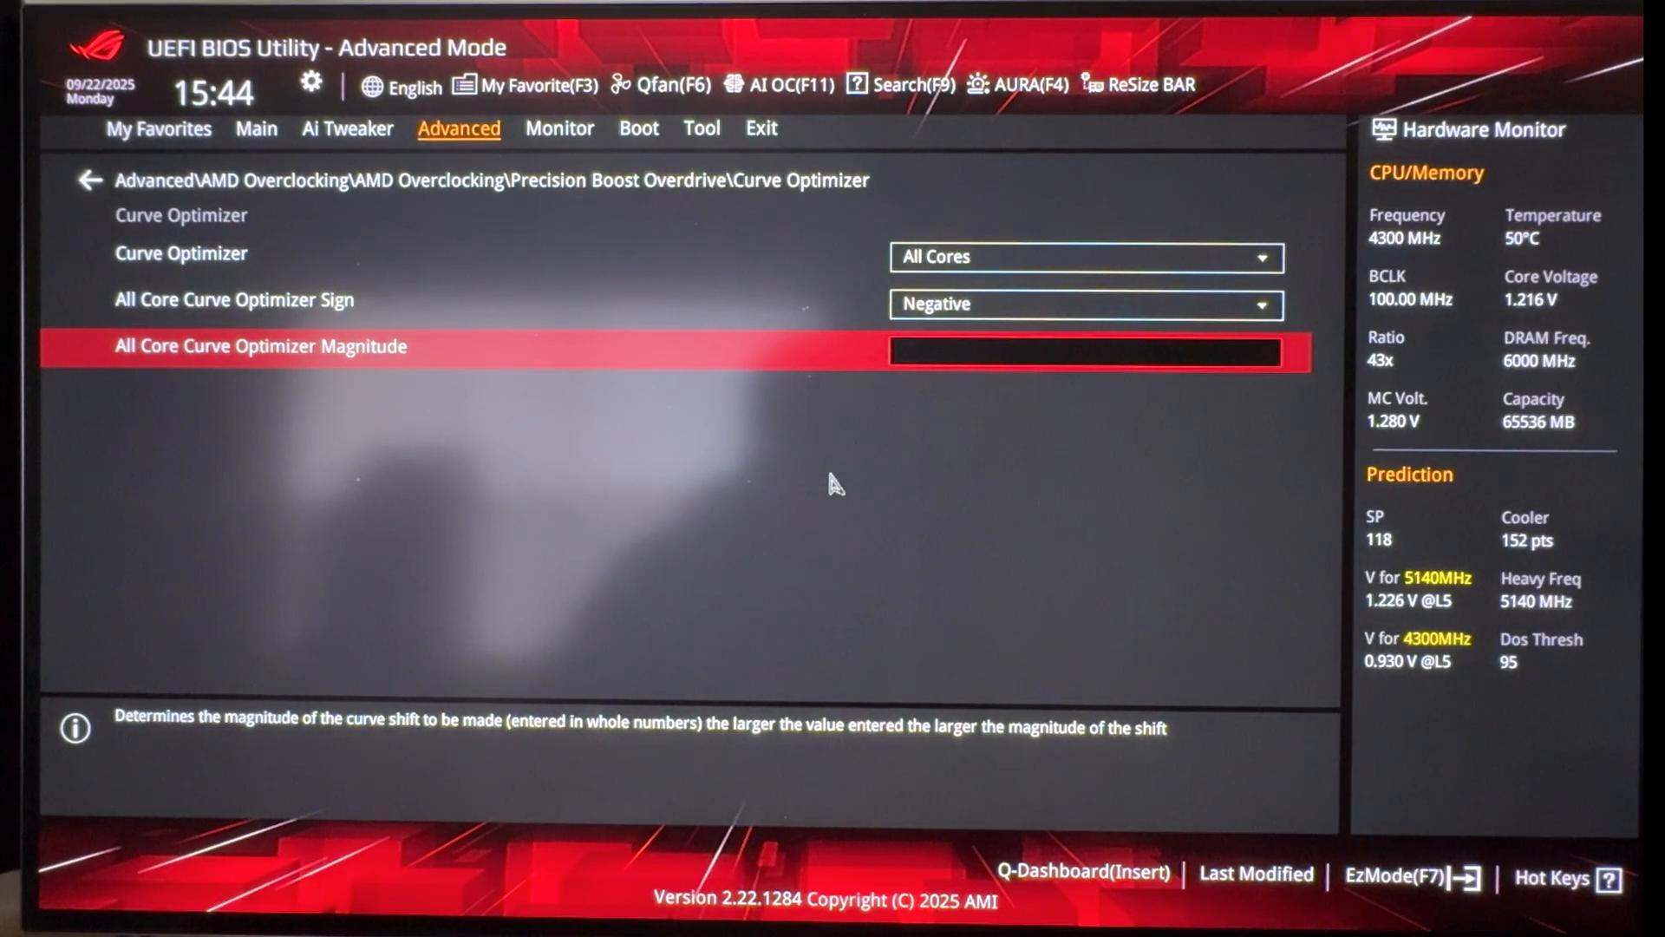
type("25")
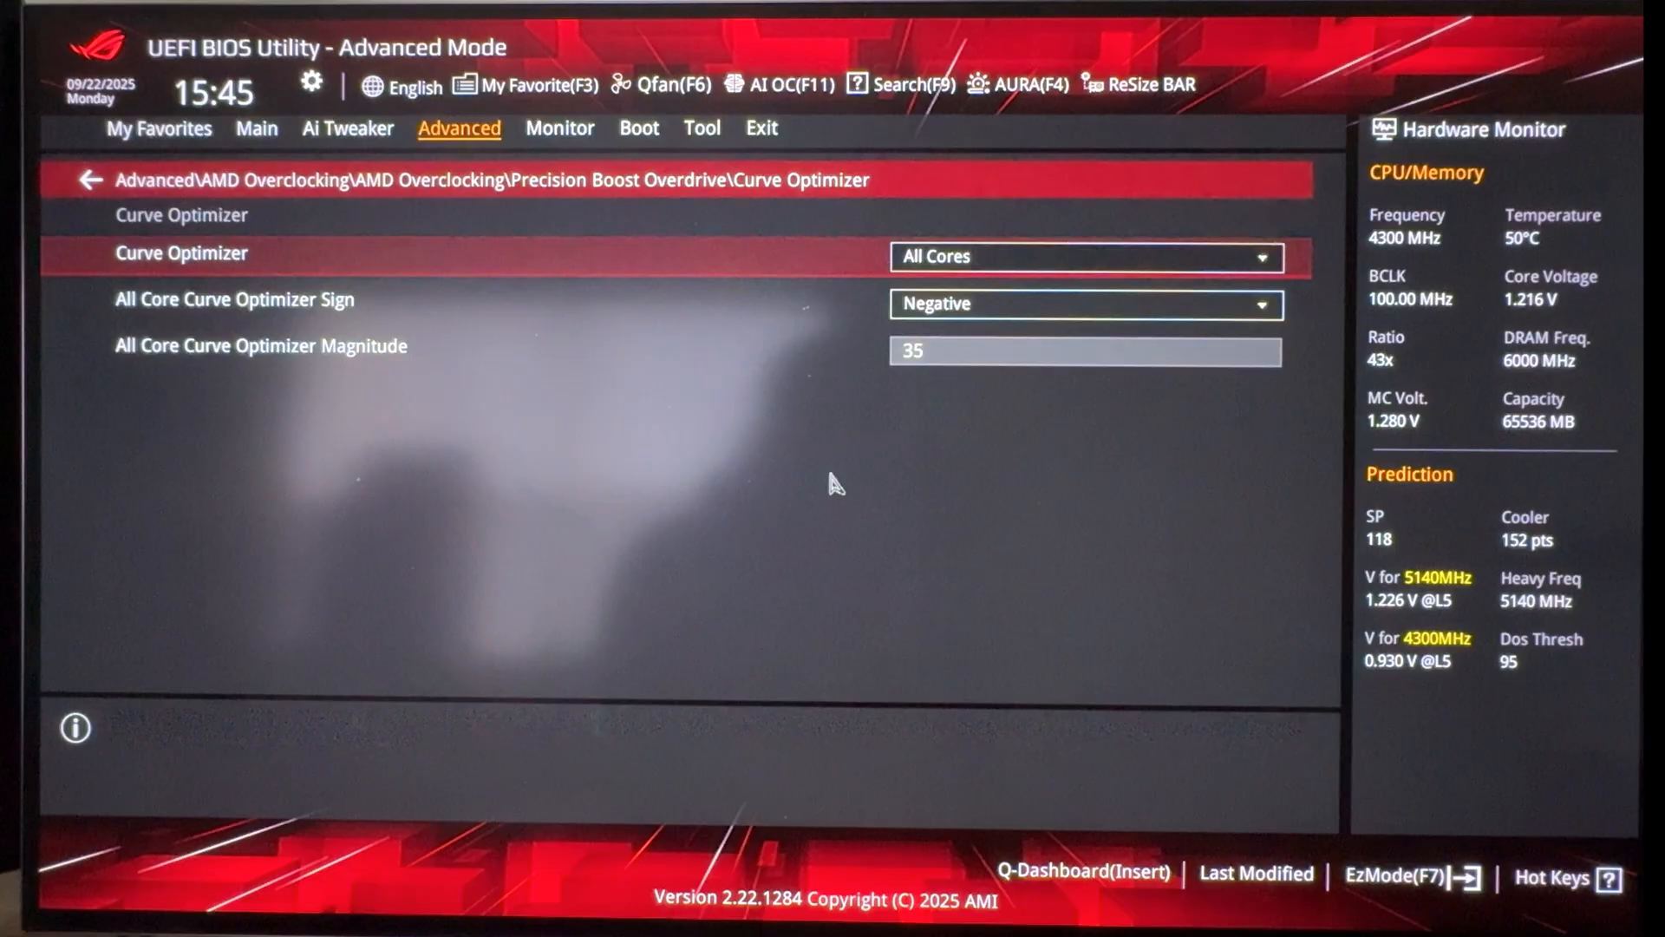
left_click(1083, 257)
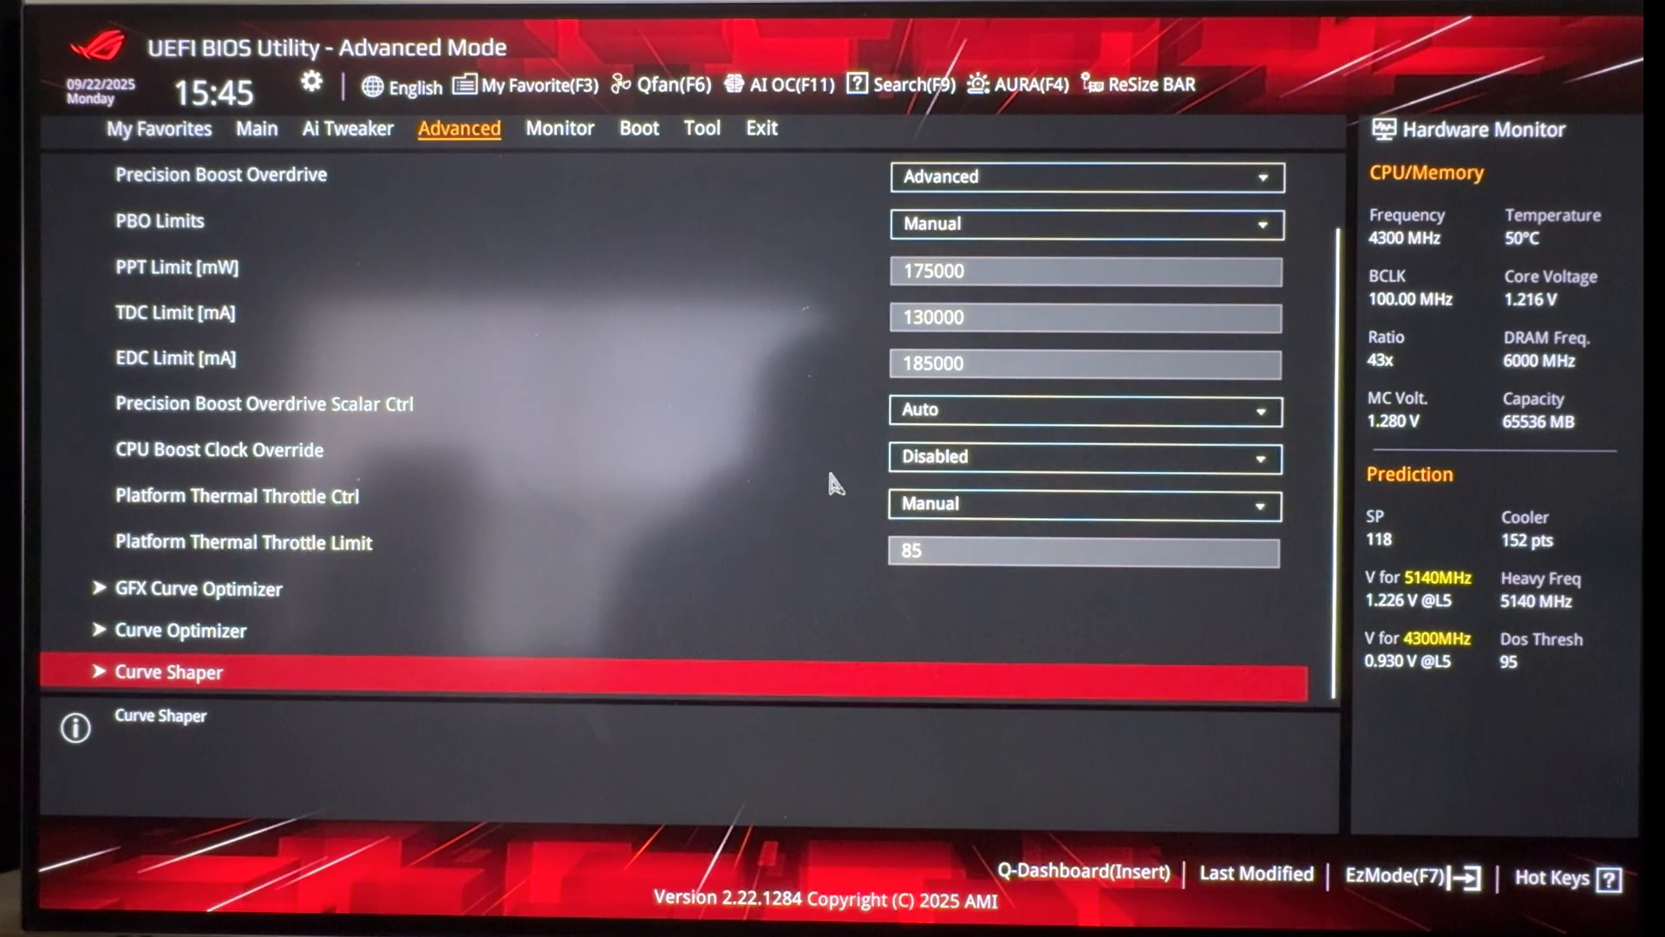
- Navigate Monitor > Q-Fan Configuration > Chassis Fan(s) Configuration
left_click(559, 127)
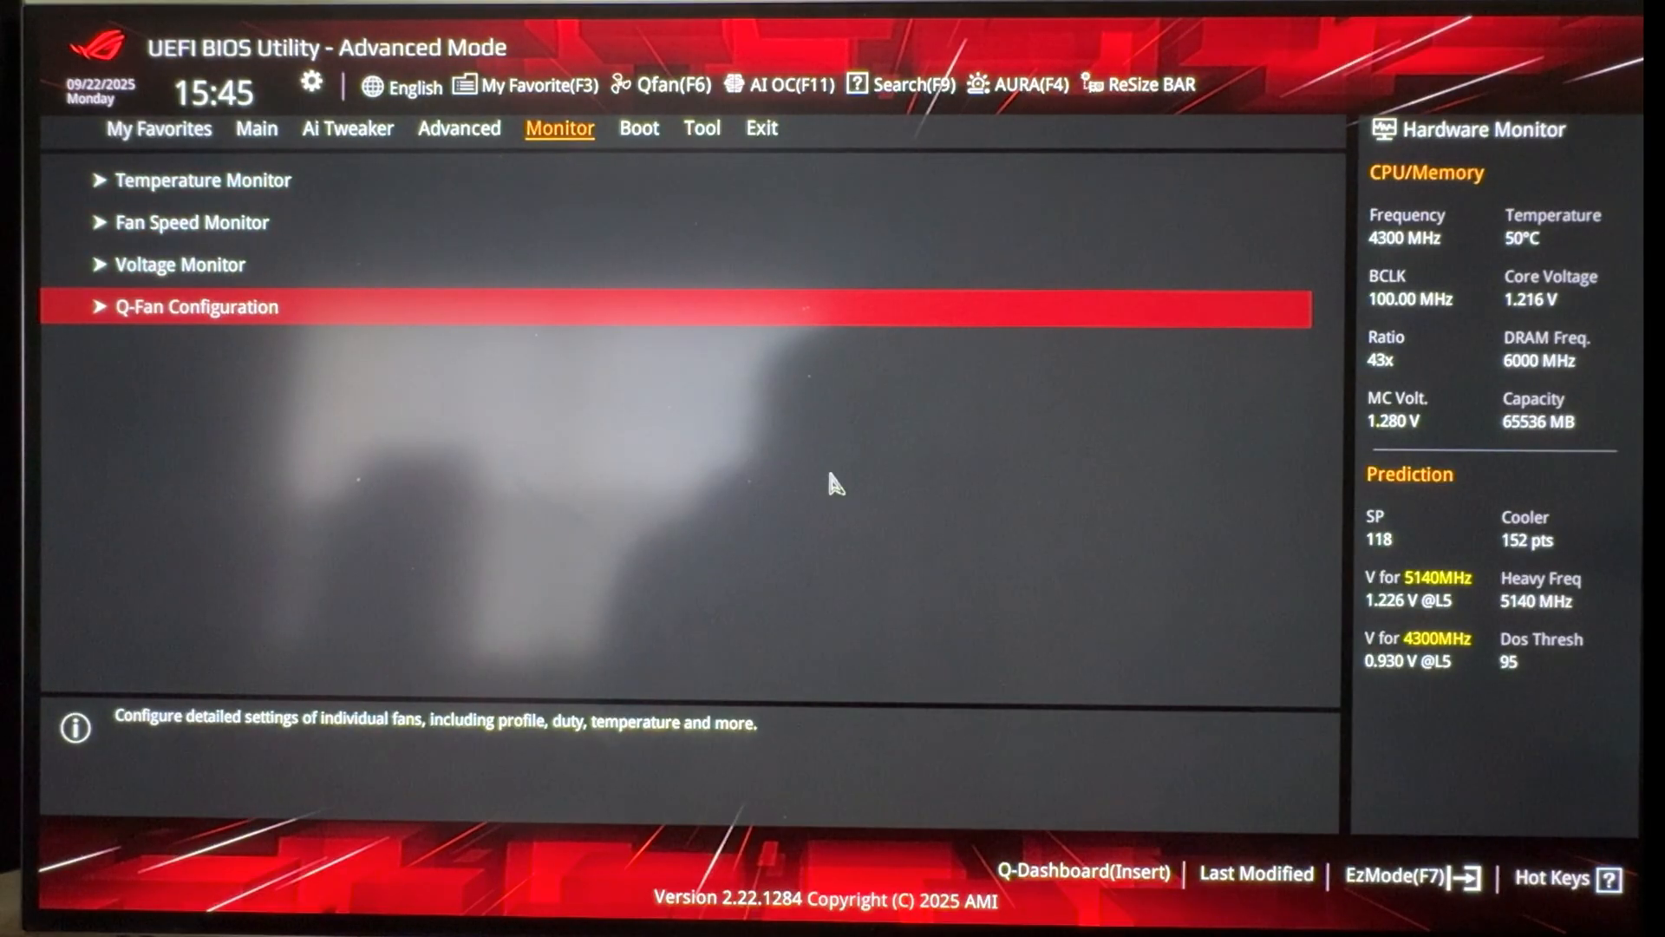
left_click(195, 306)
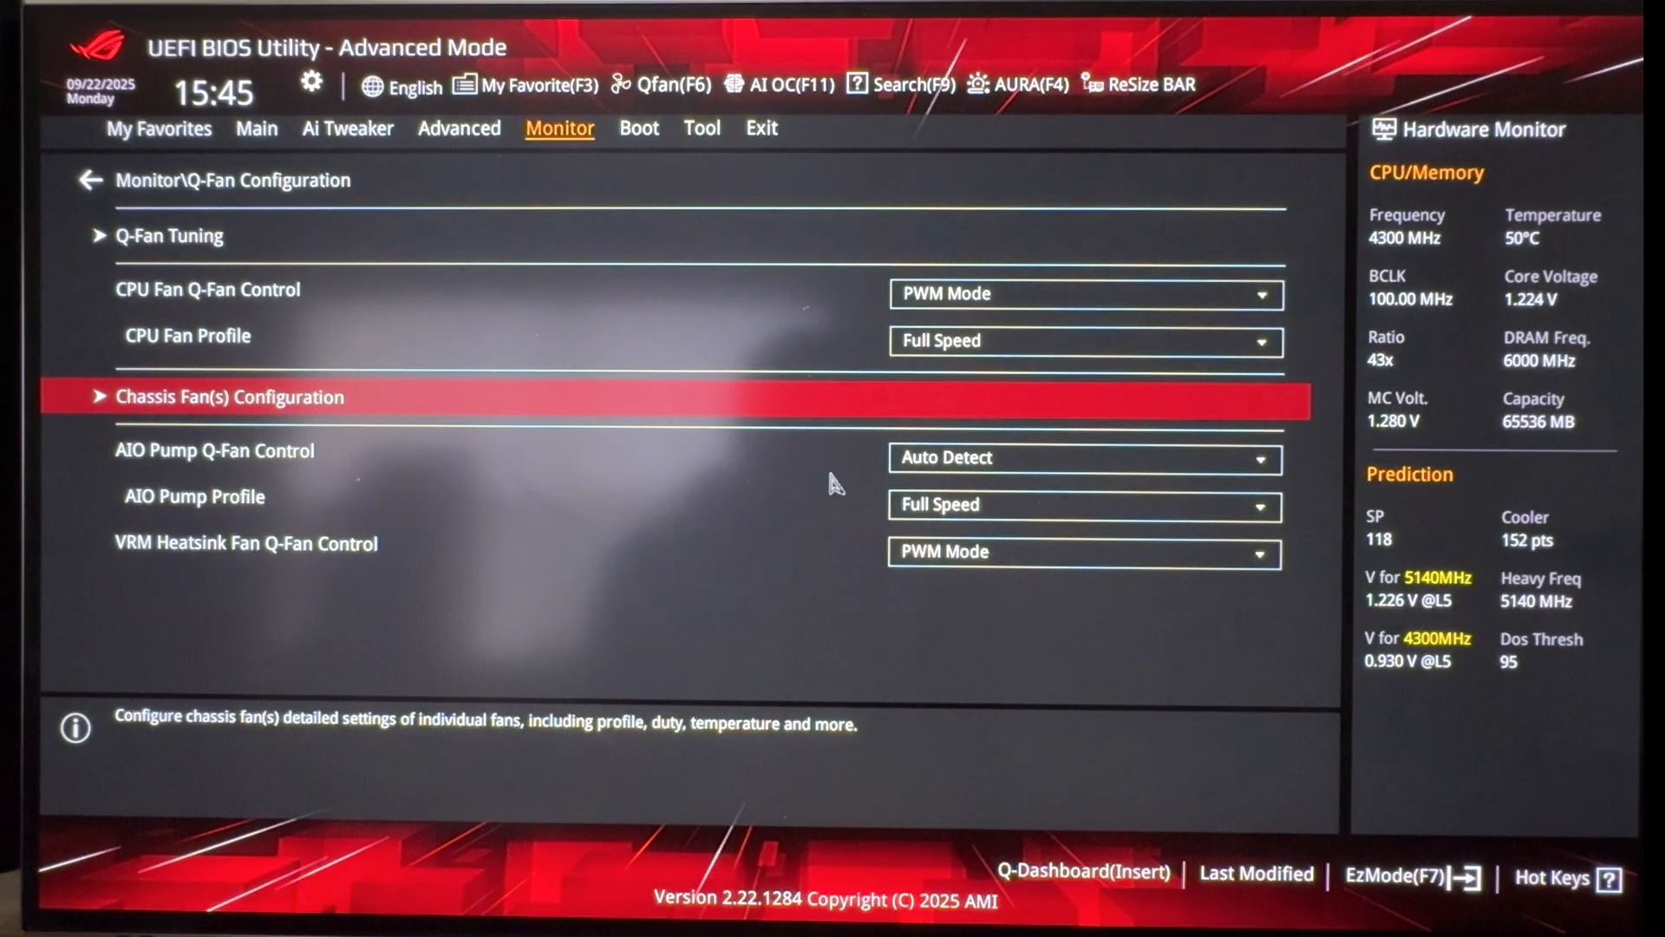
left_click(228, 397)
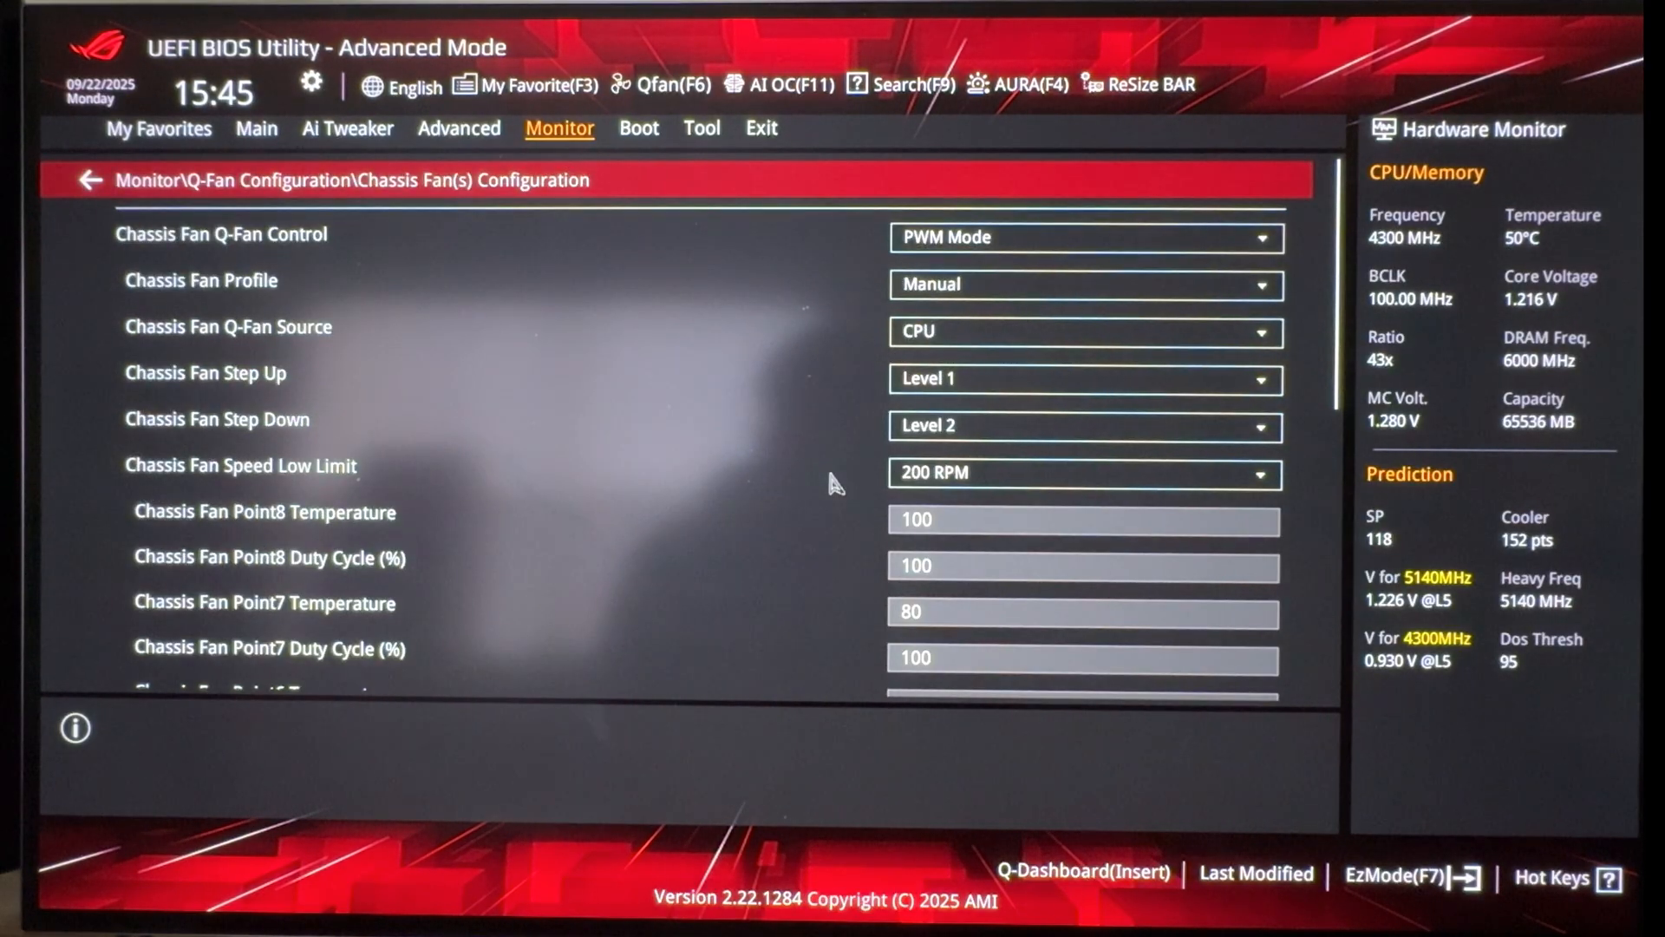
- Review the chassis fan points from 20% at 30 to 100% at 80, then return to Q-Fan Configuration
left_click(204, 373)
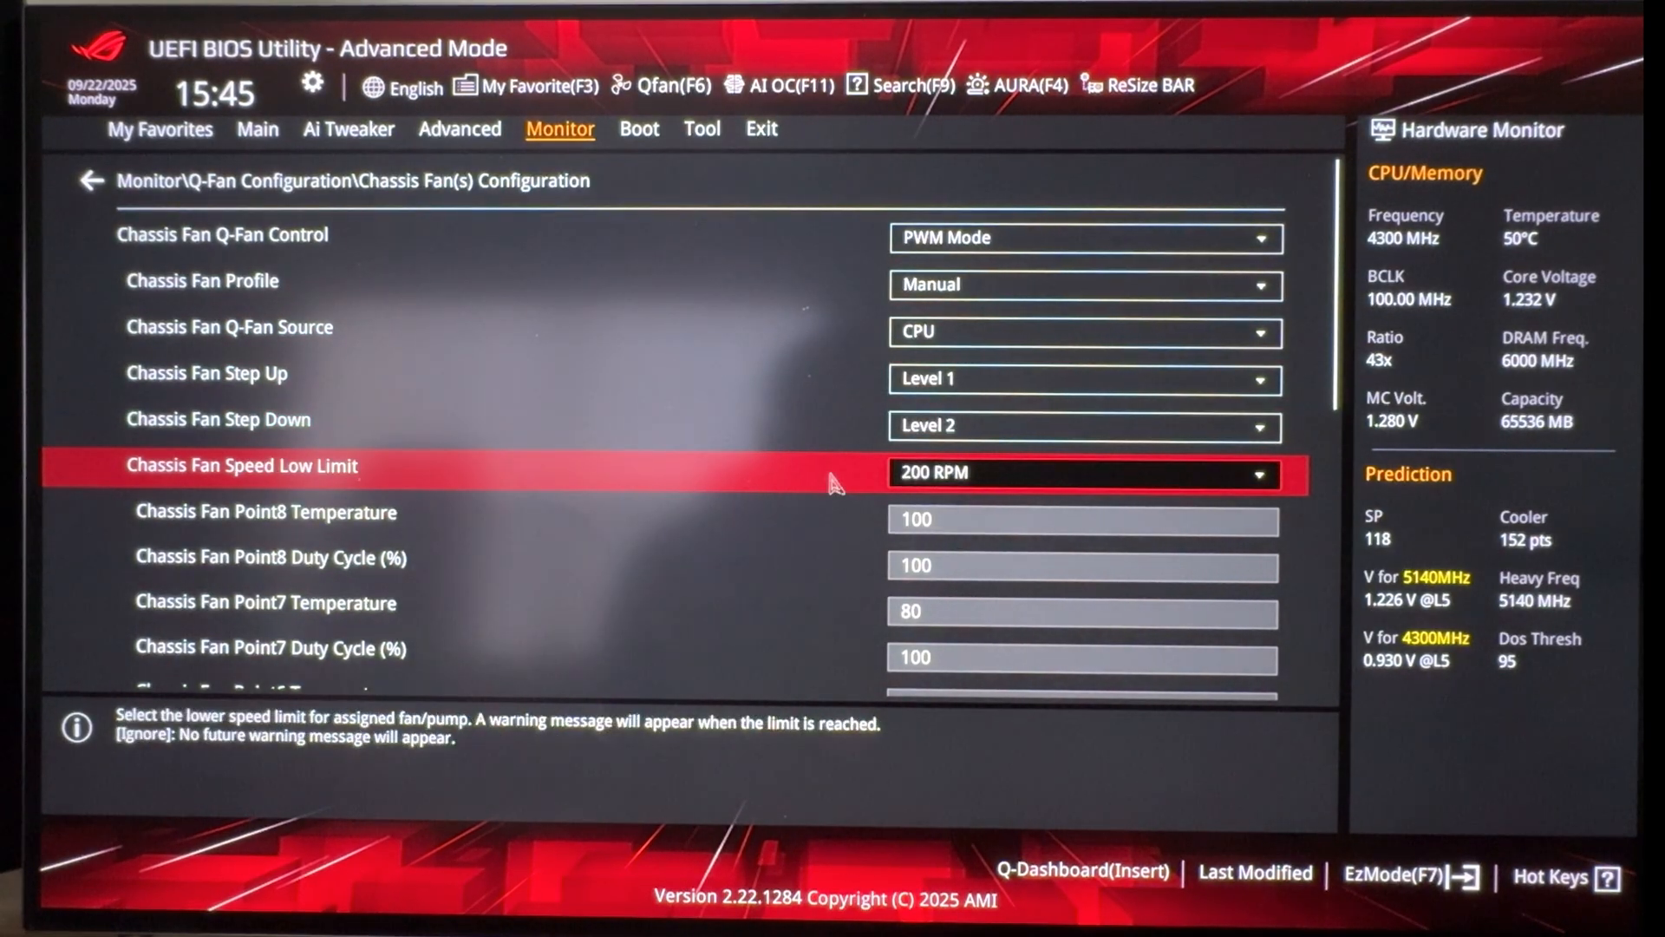
key("Down")
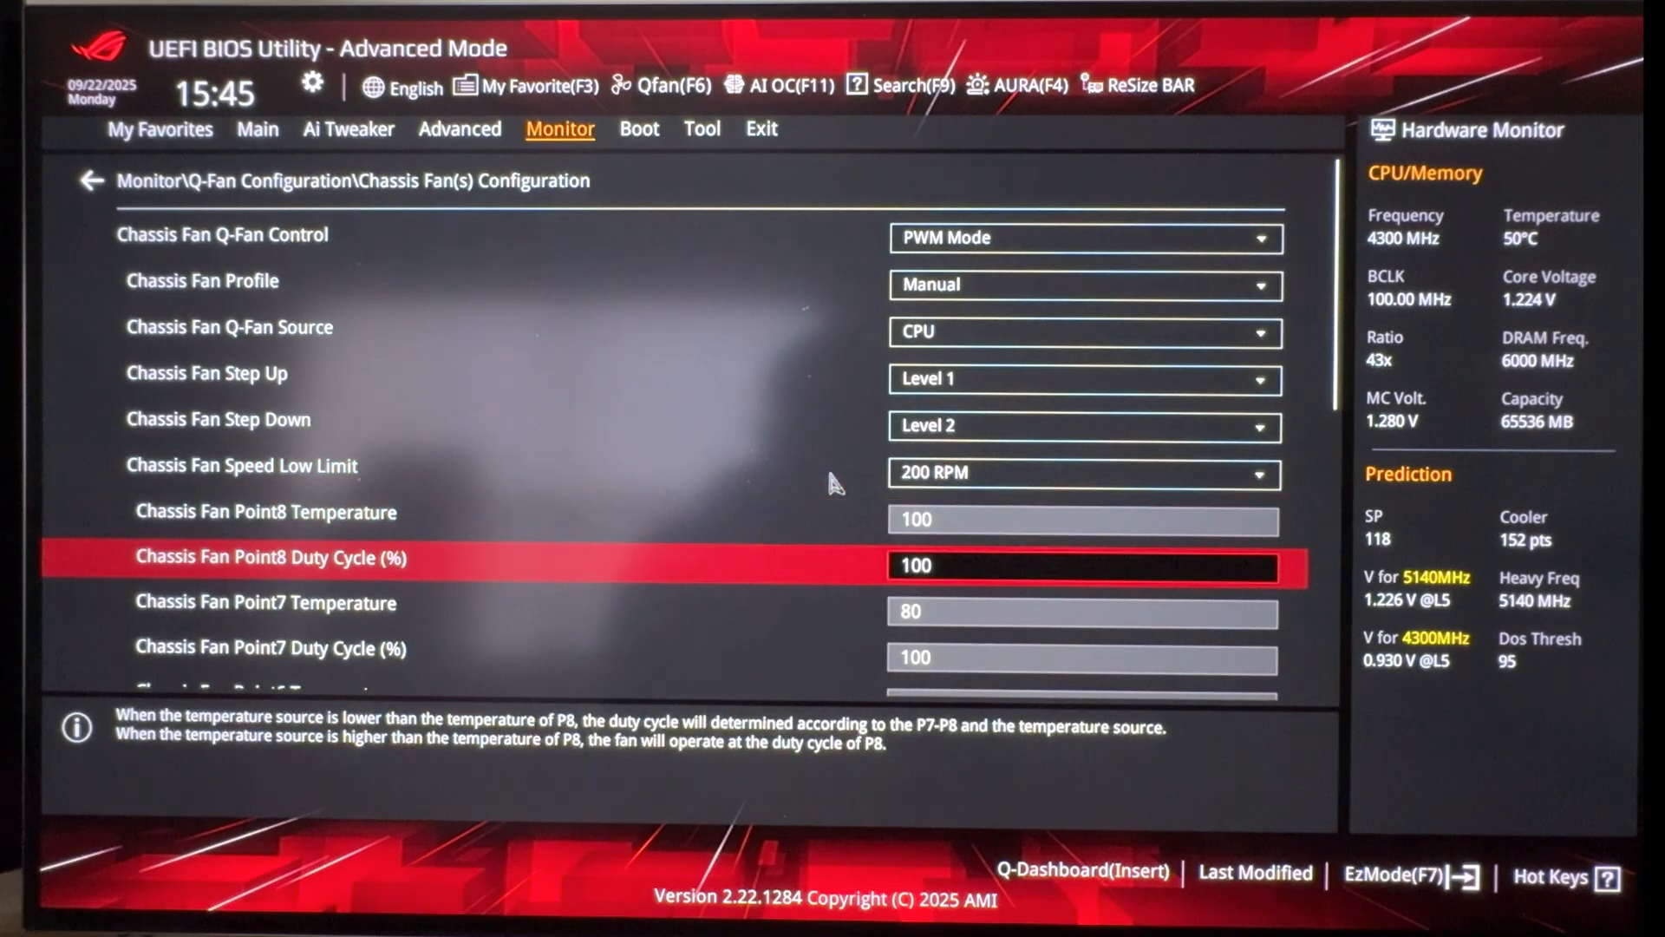
scroll("down", 3)
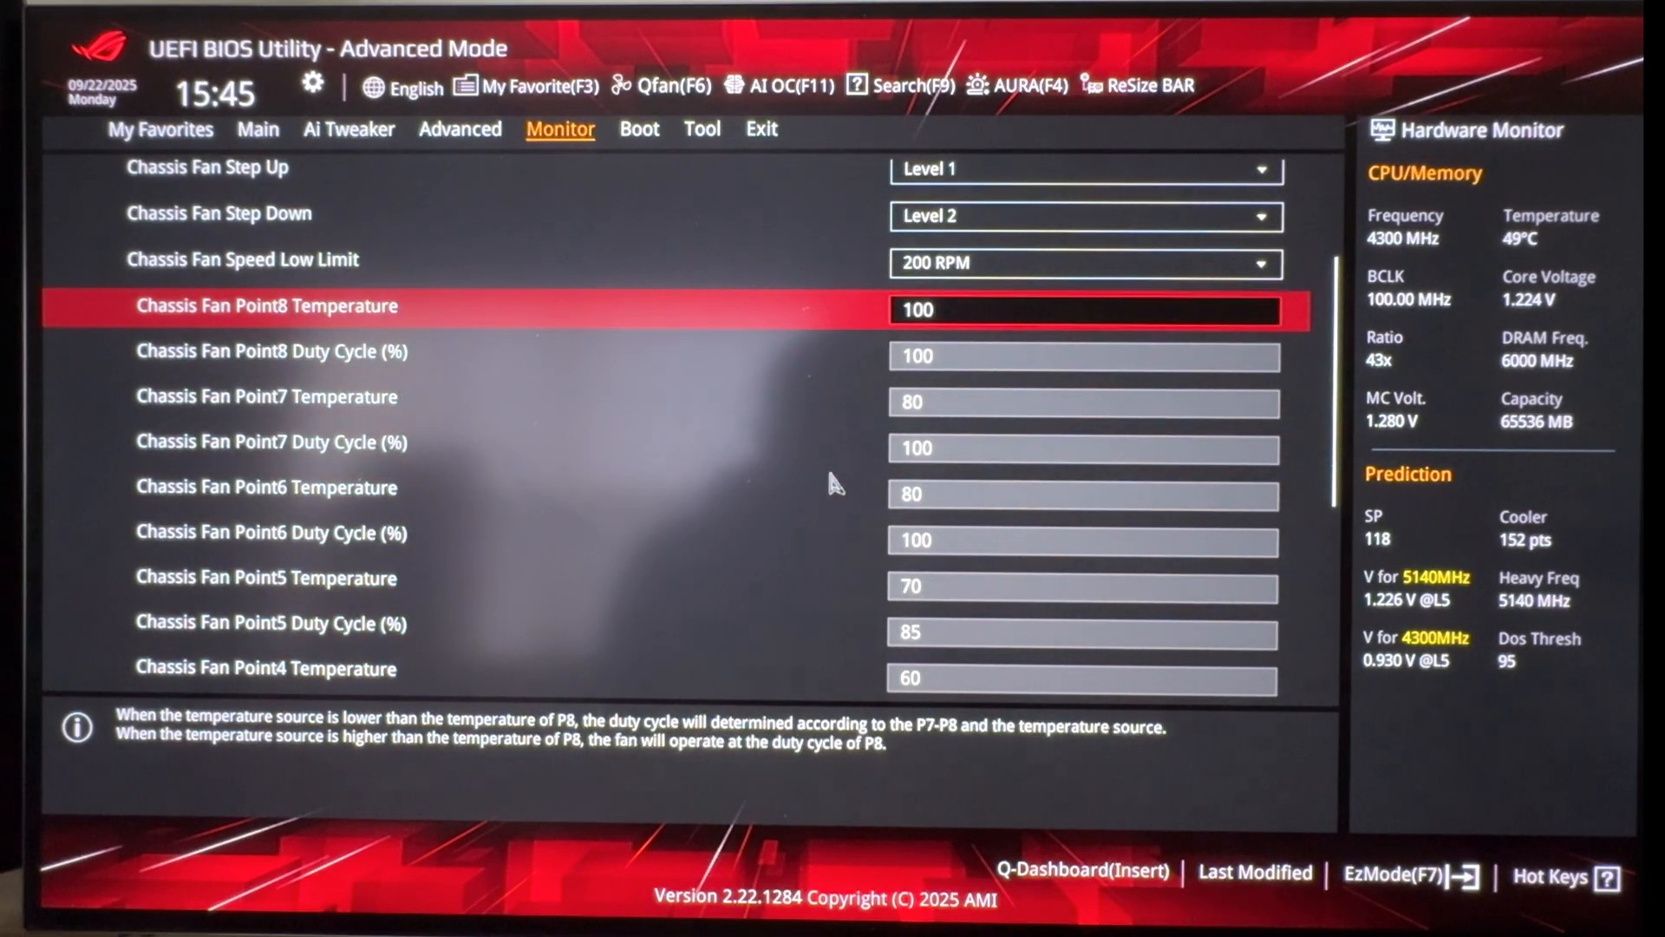
key("Down")
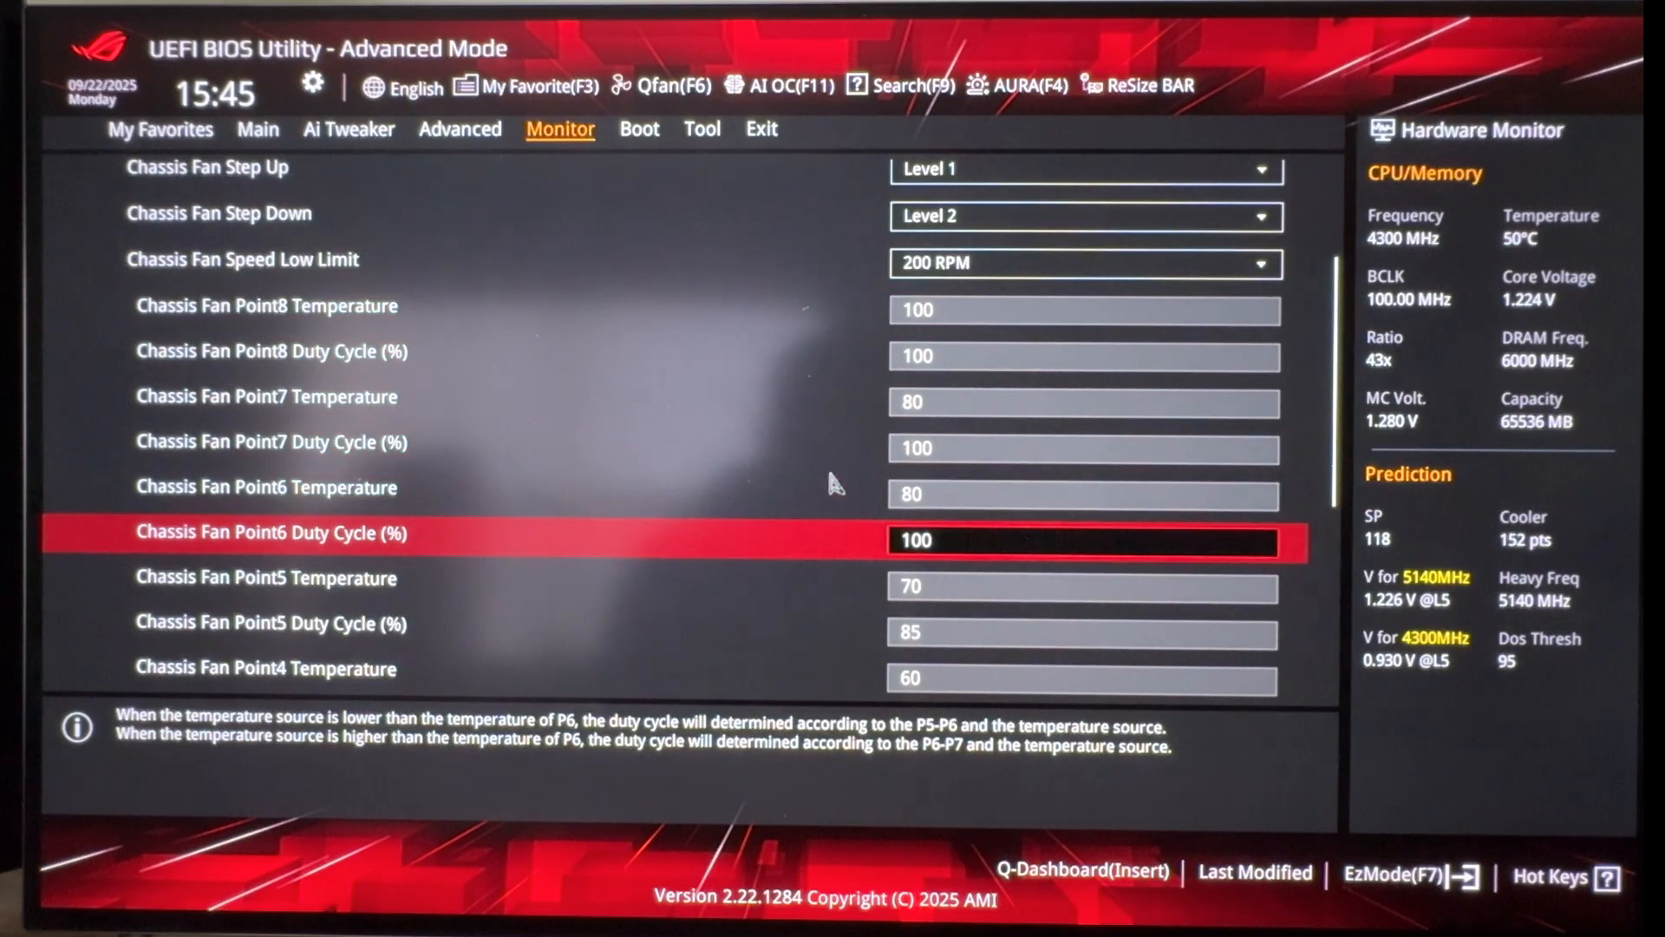
key("Down")
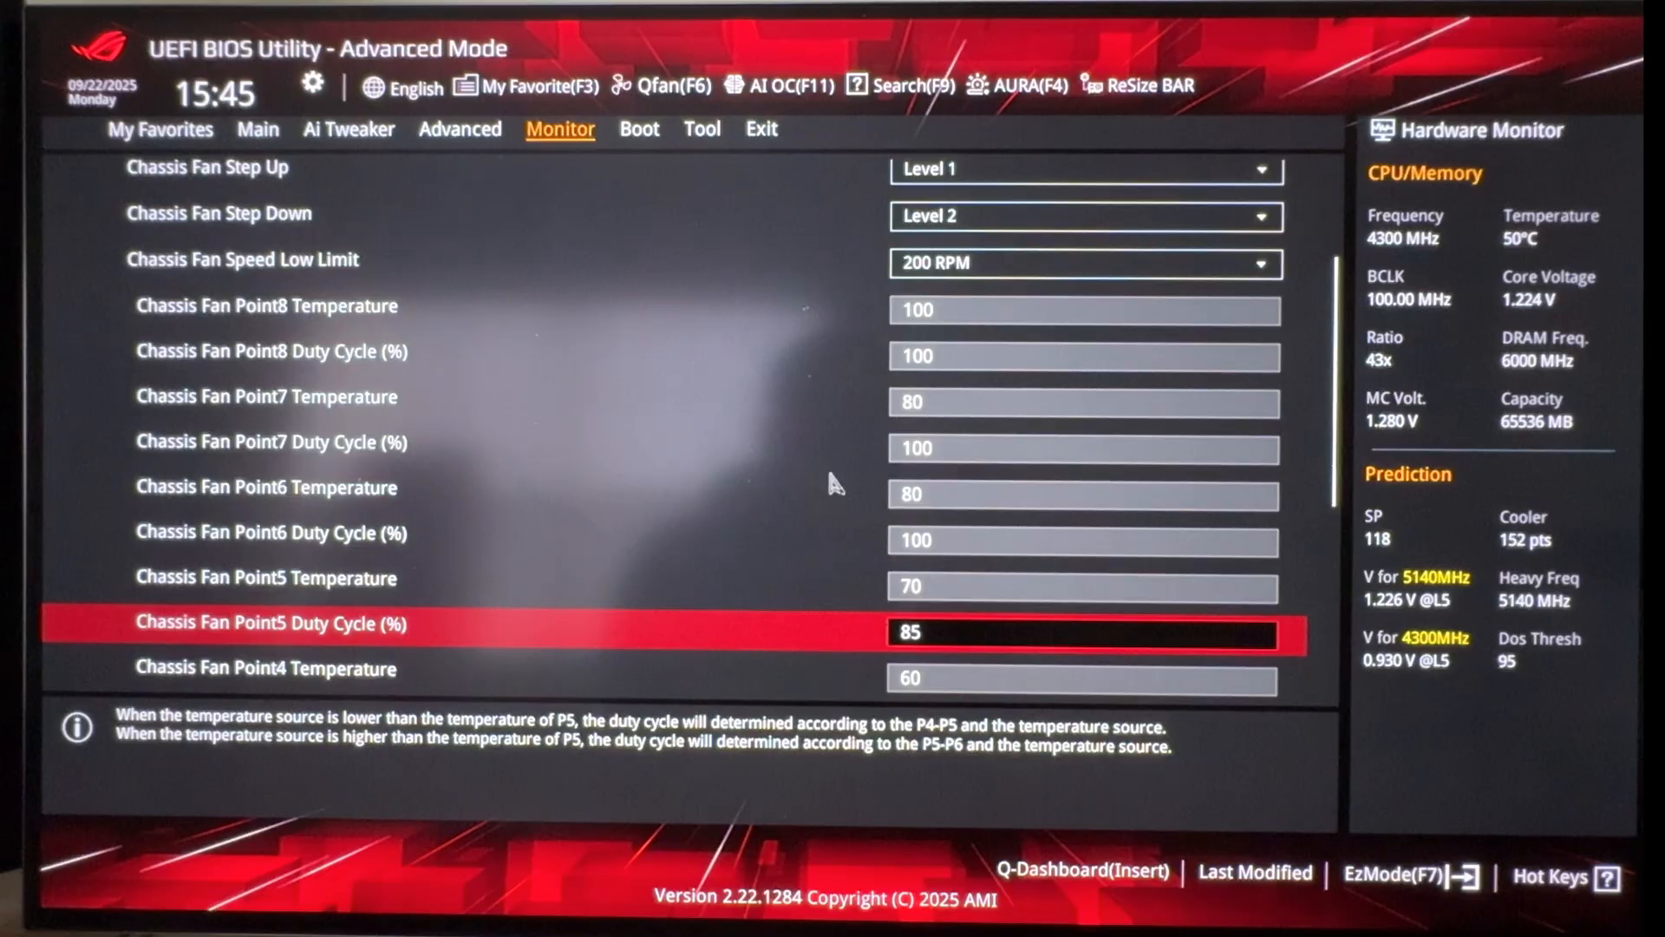
scroll("down", 3)
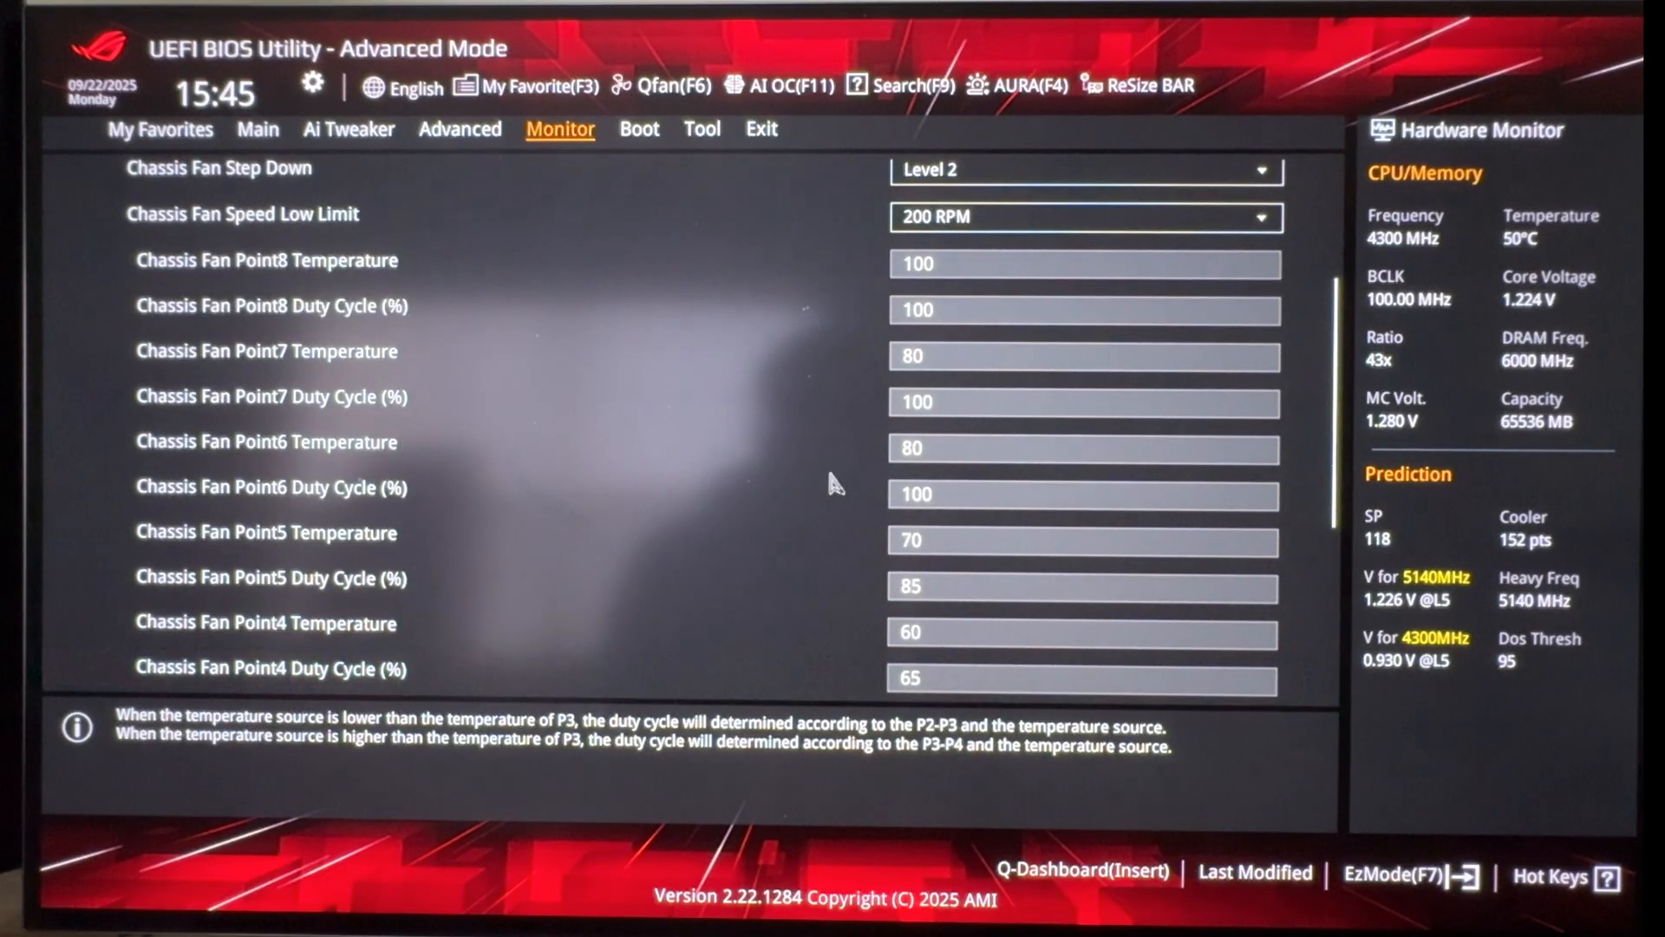
scroll("down", 3)
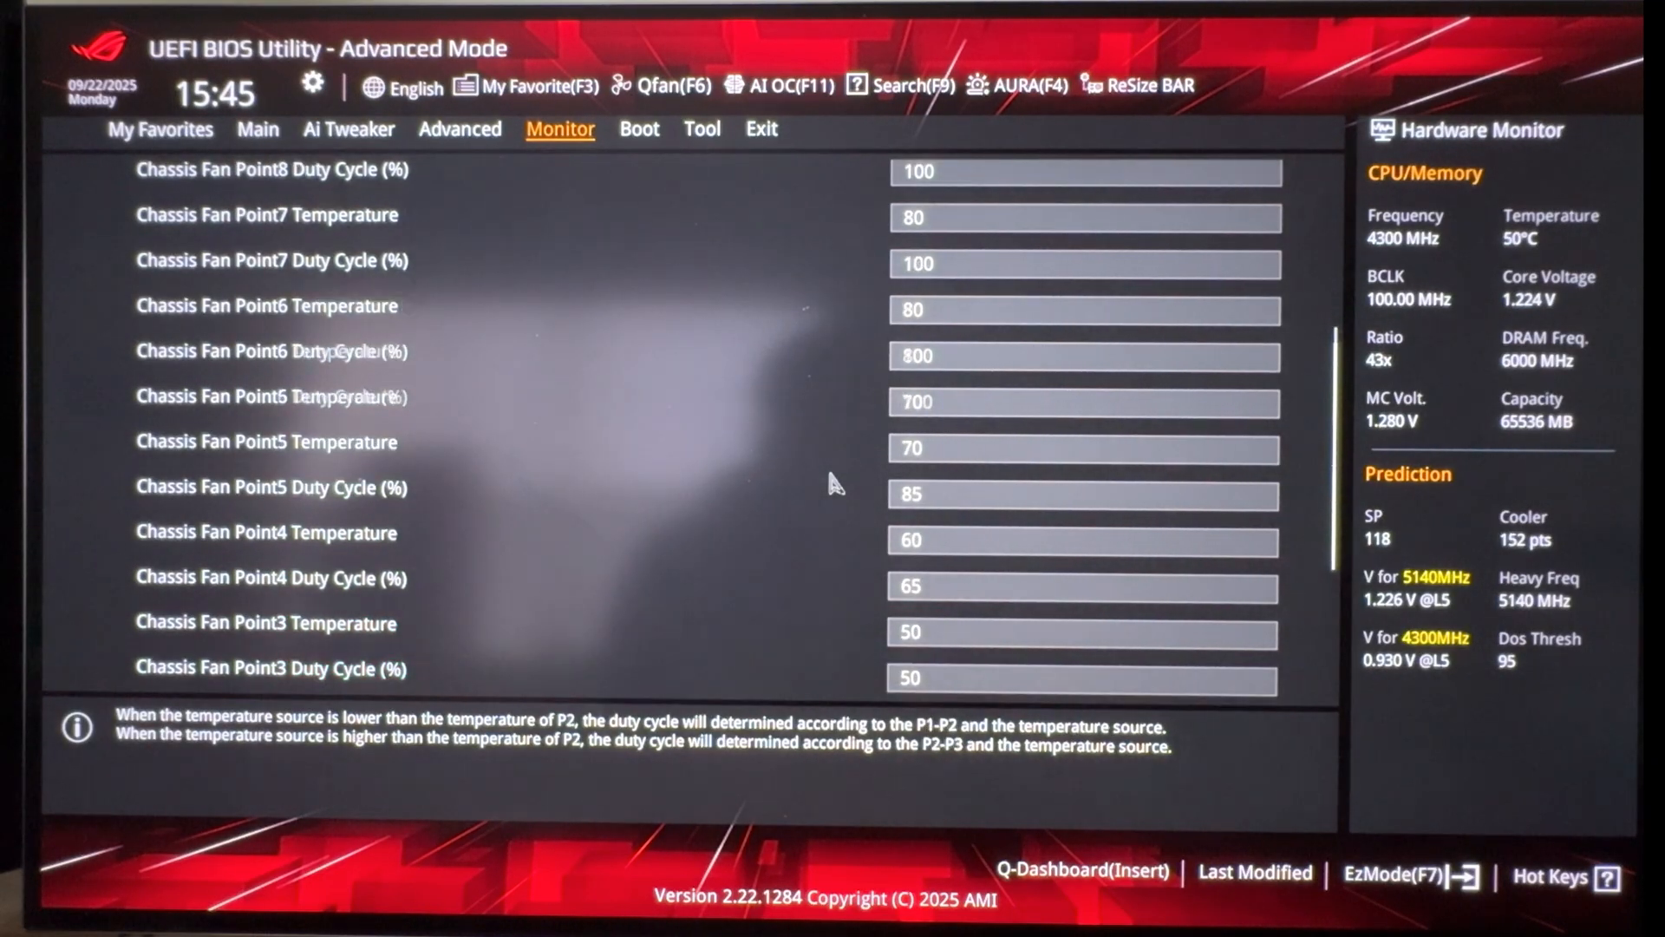
scroll("down", 3)
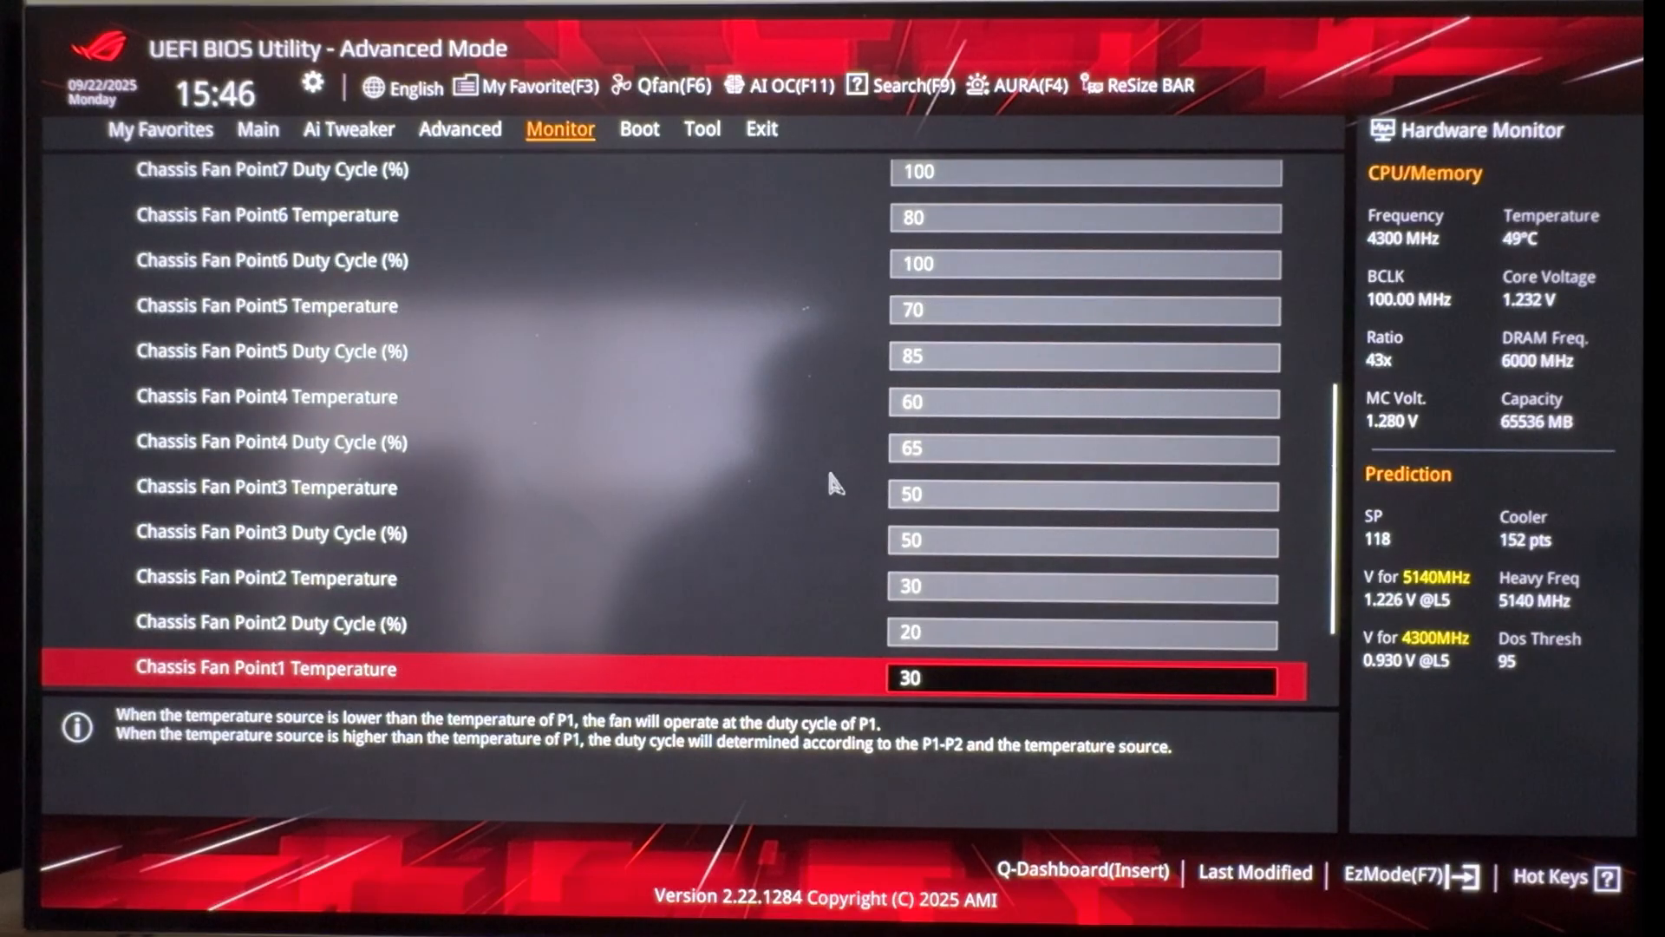
scroll("down", 3)
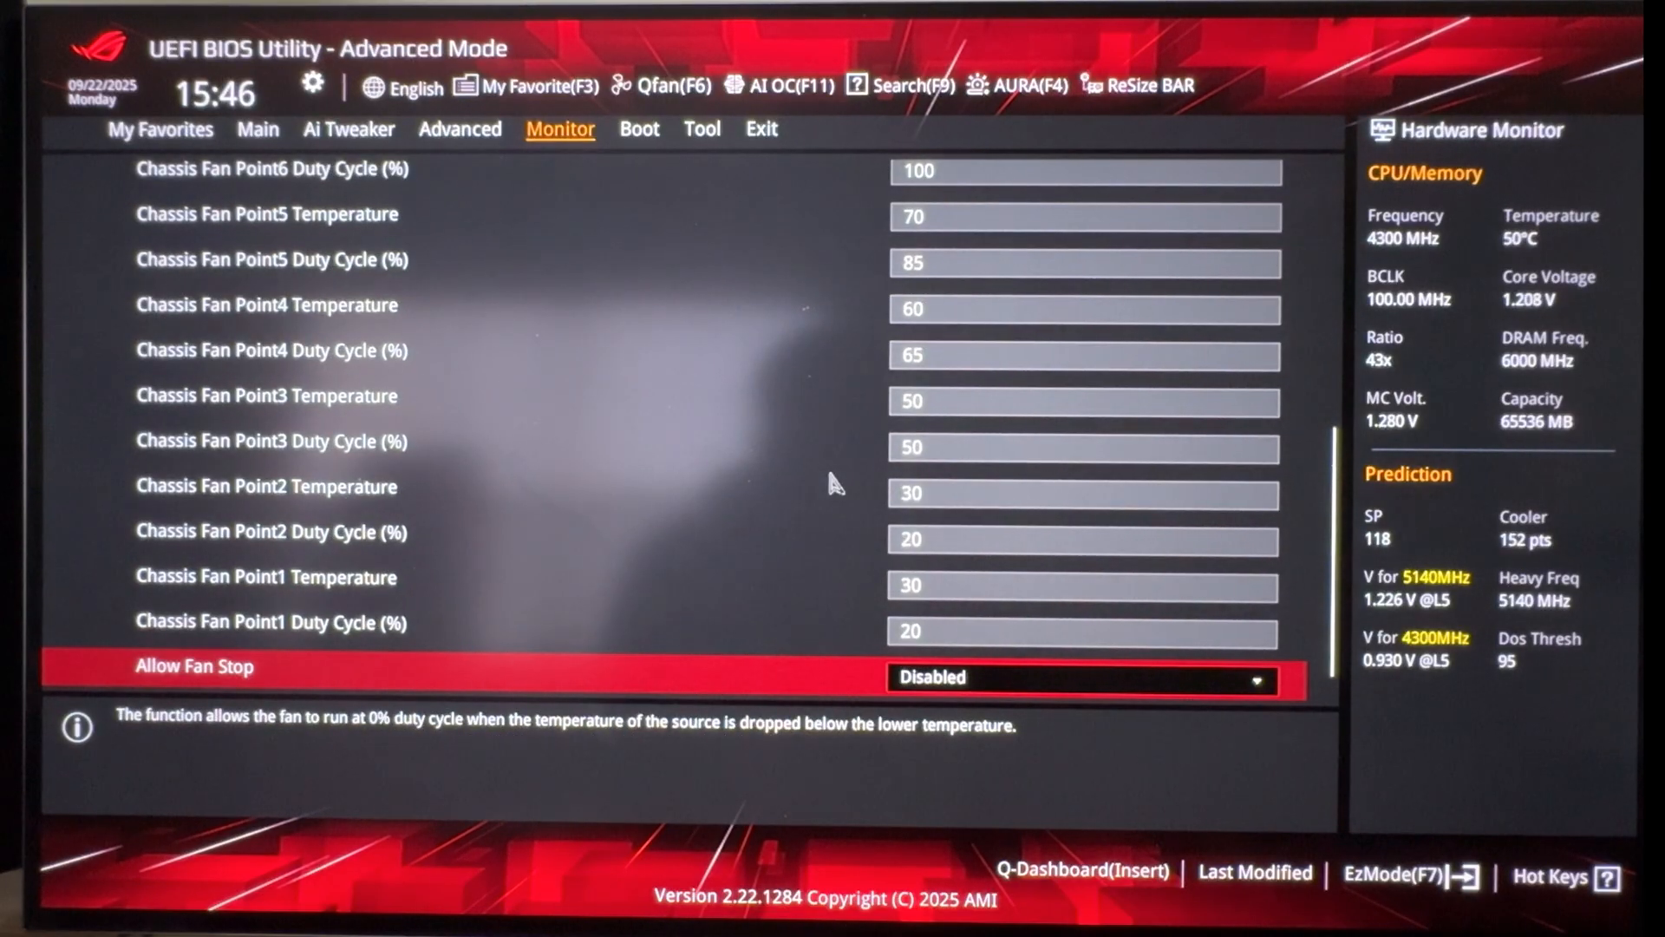
scroll("down", 3)
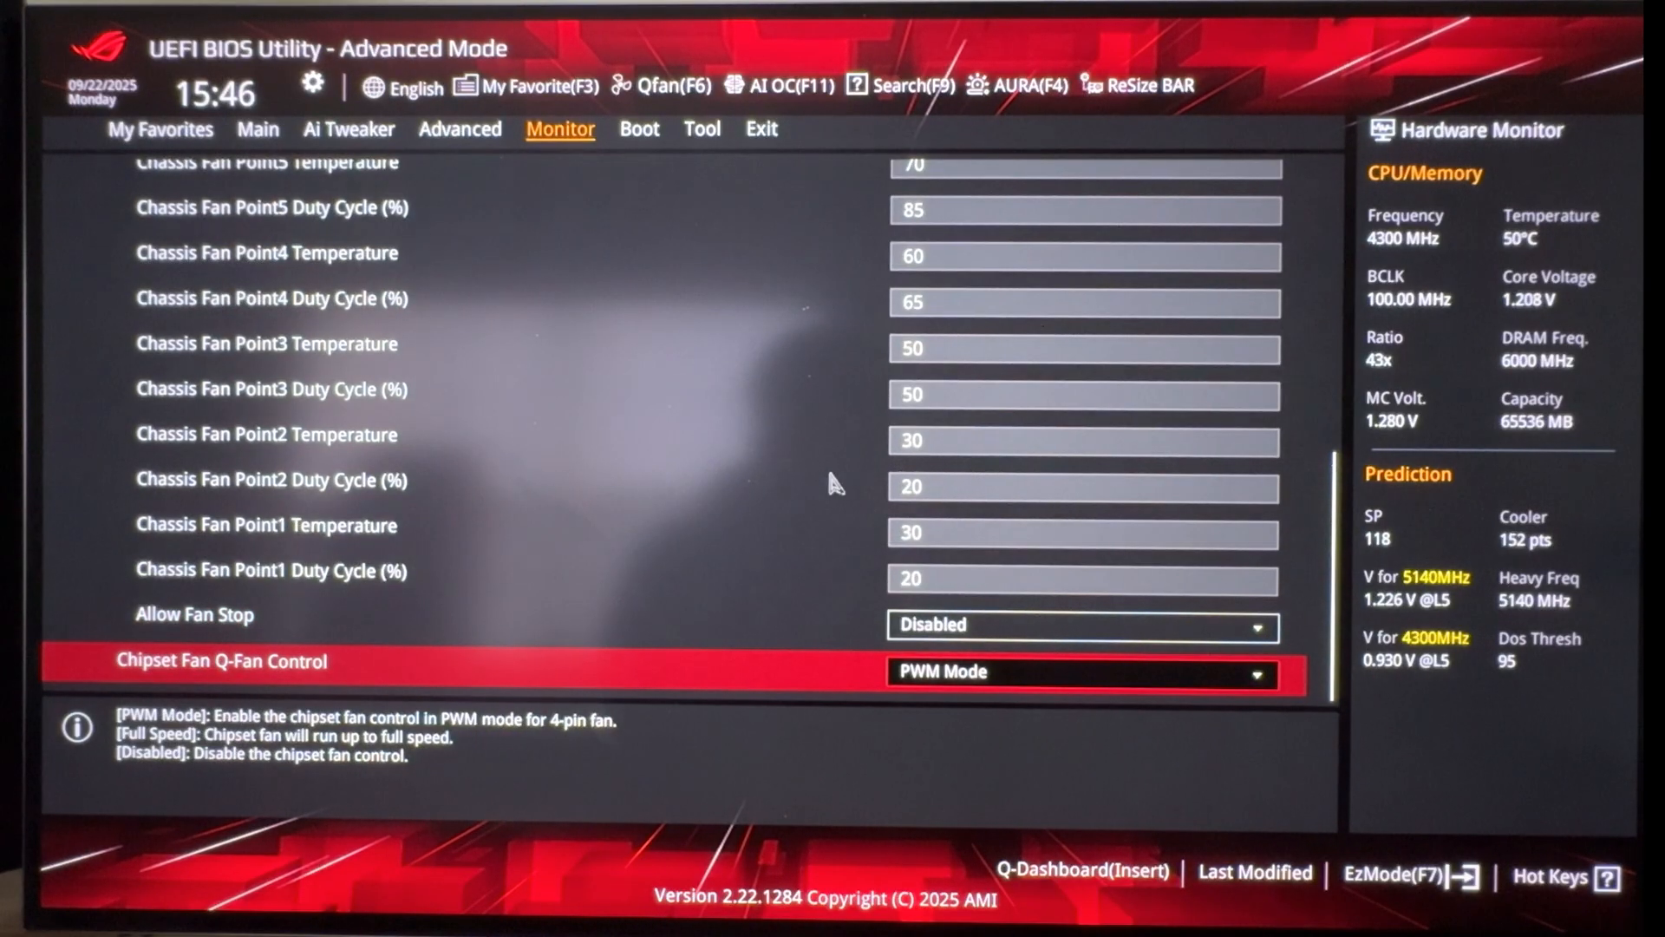
scroll("up", 3)
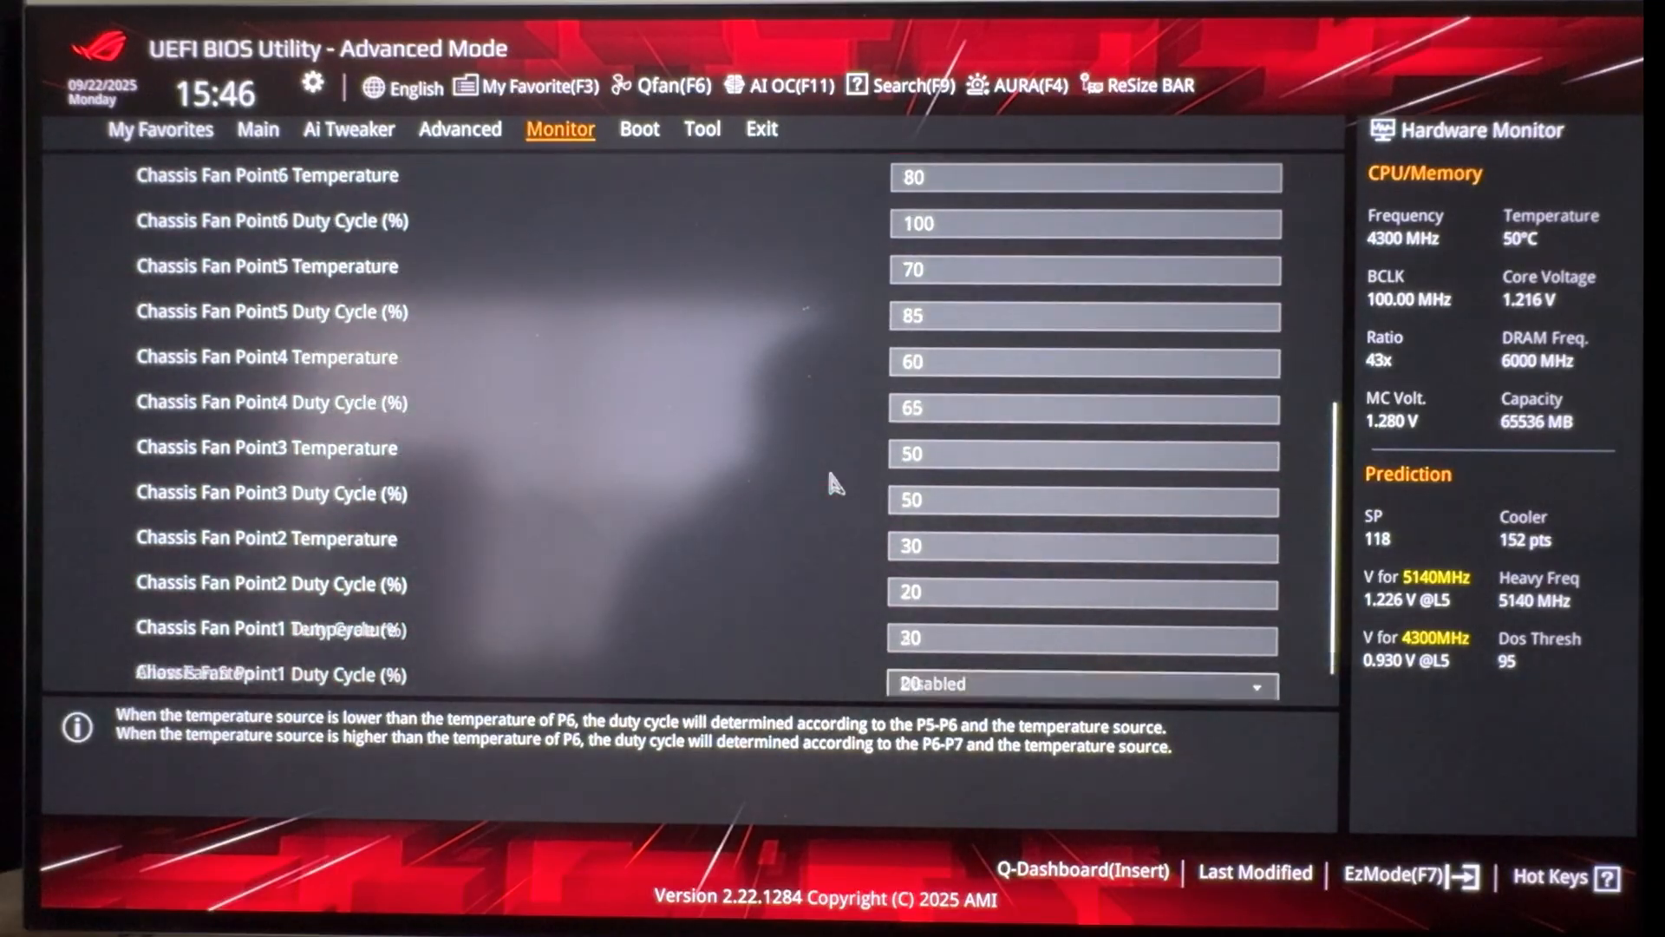
scroll("up", 3)
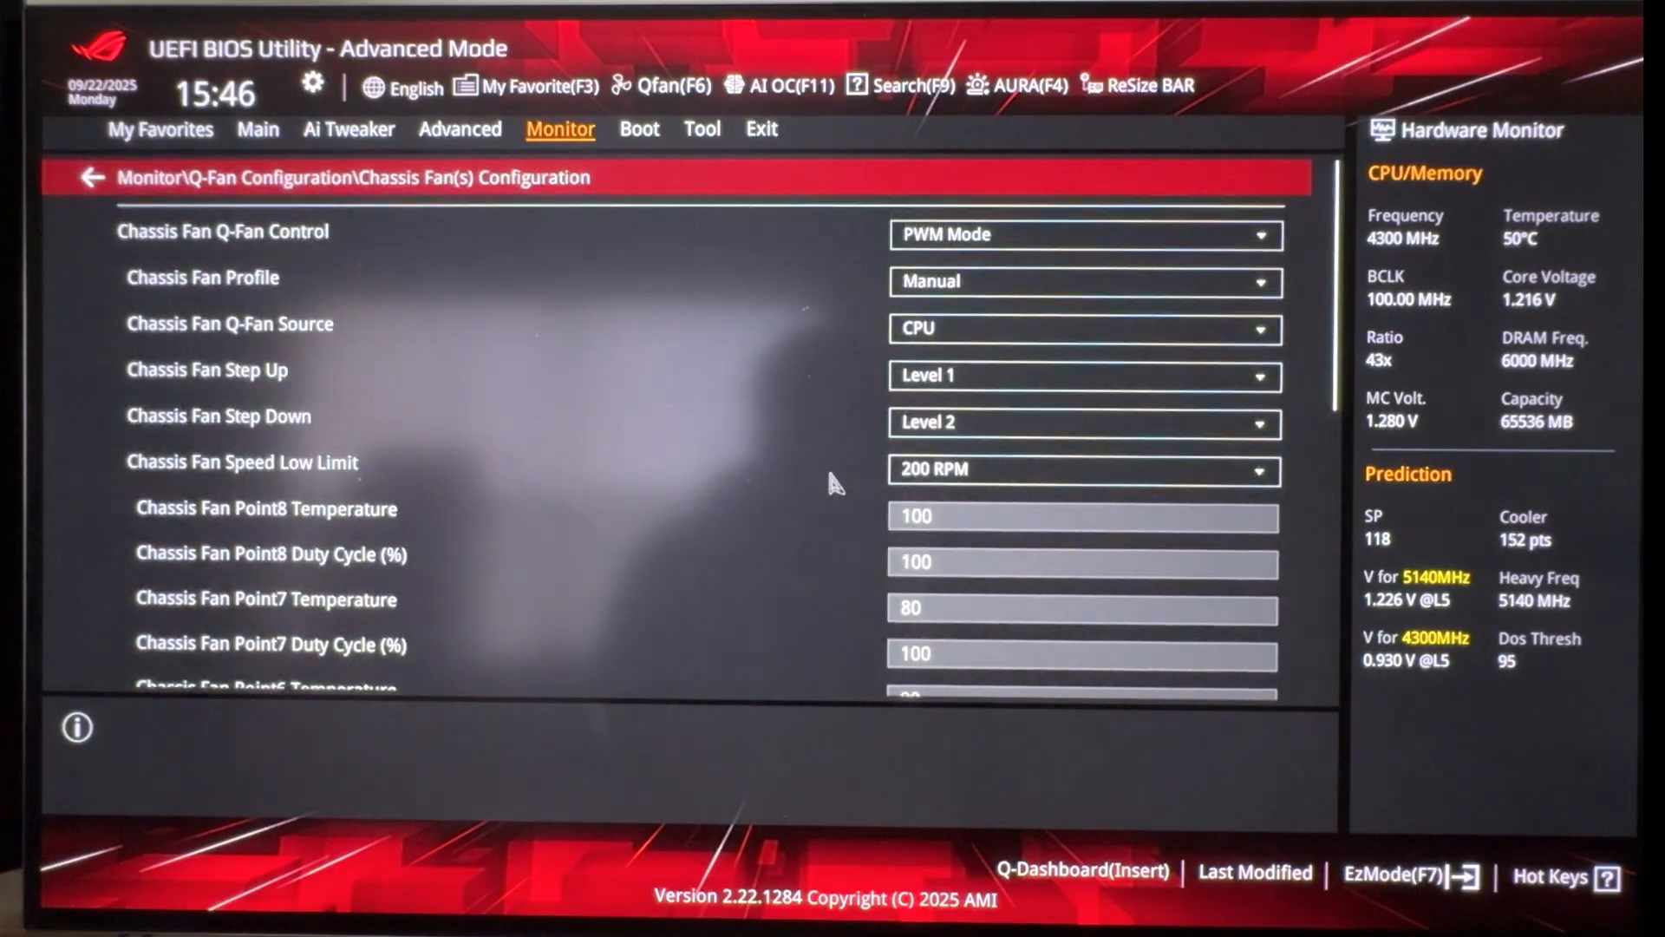
left_click(91, 177)
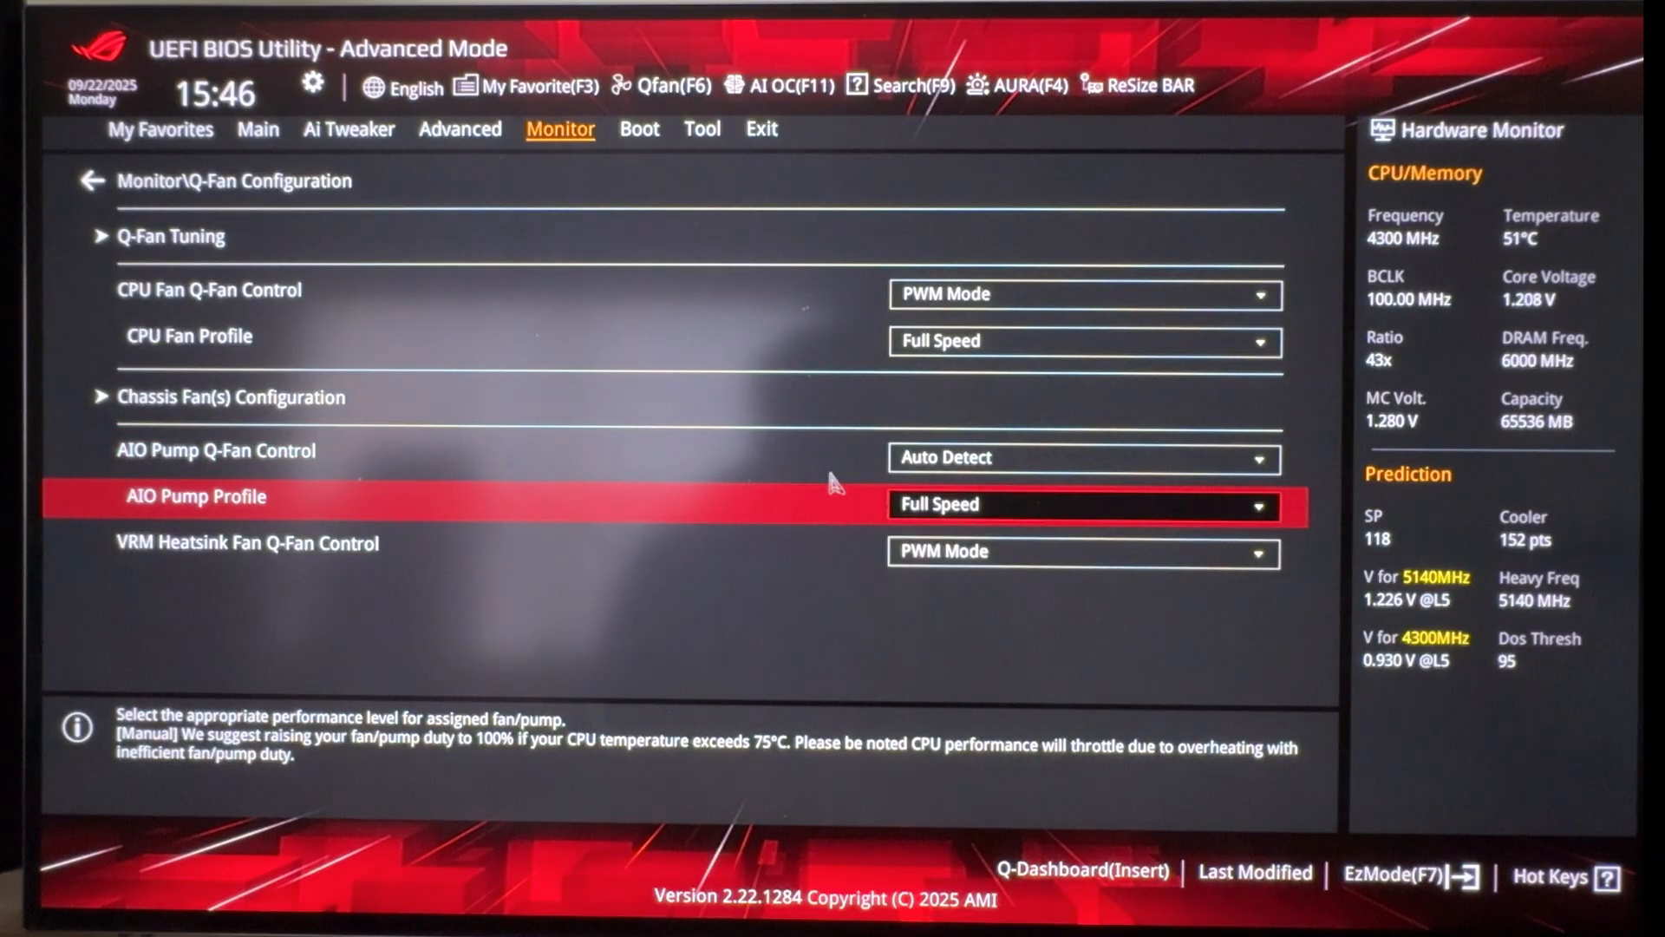
- Choose Save Changes & Reset from the Exit tab to show the confirmation
key("up")
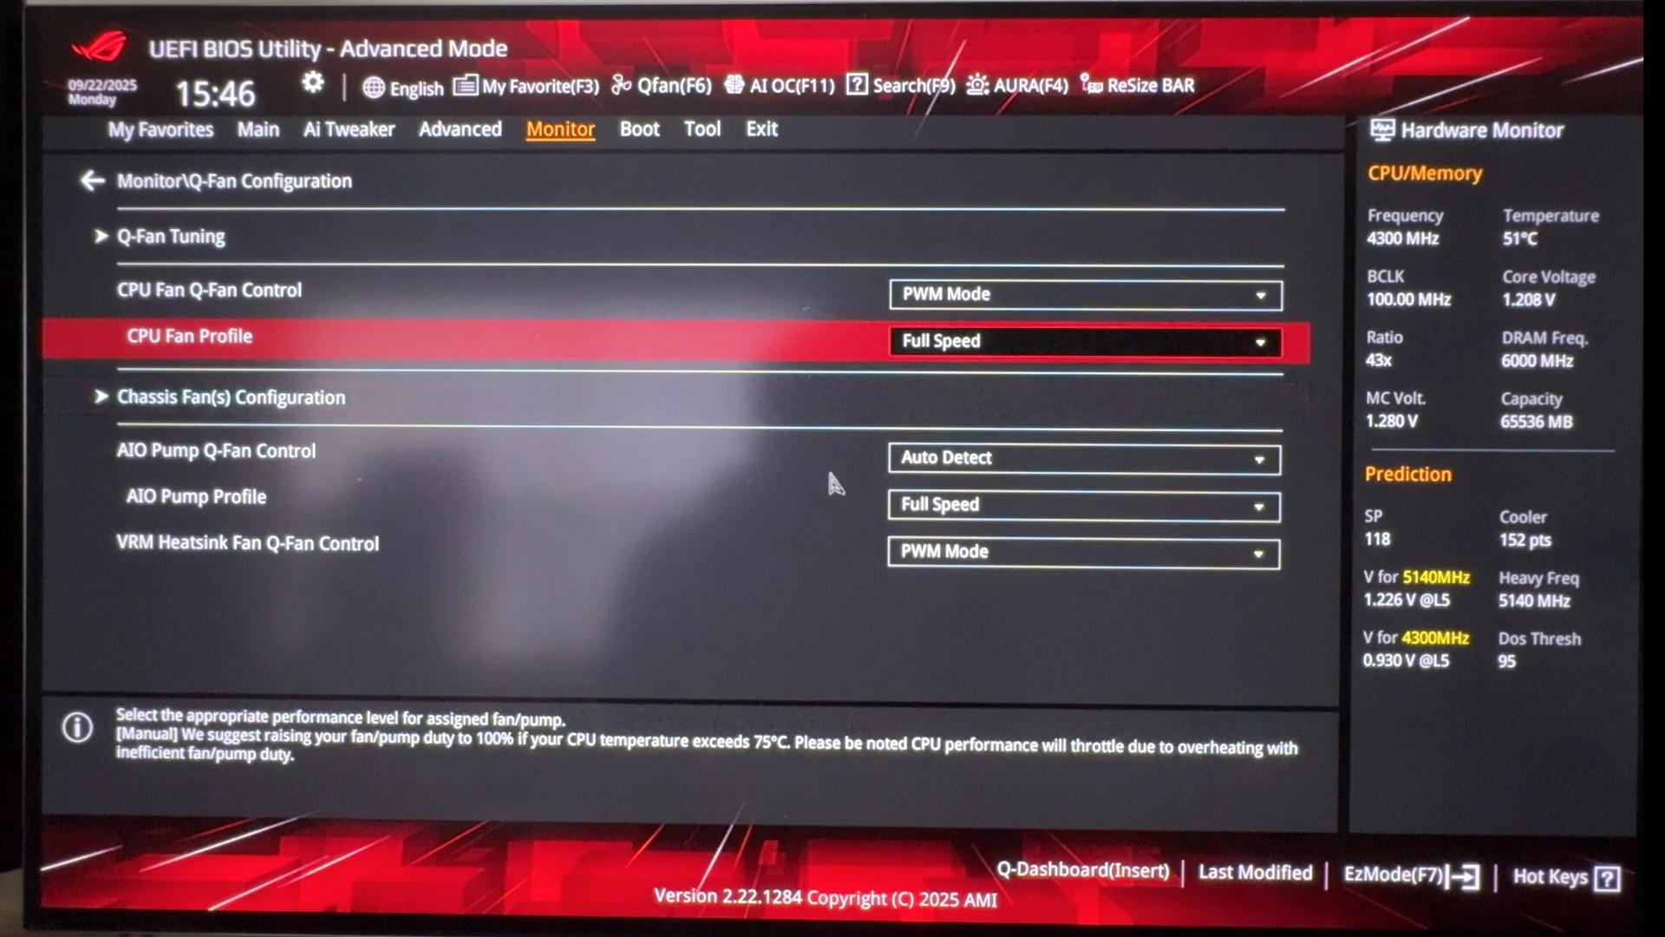
left_click(762, 129)
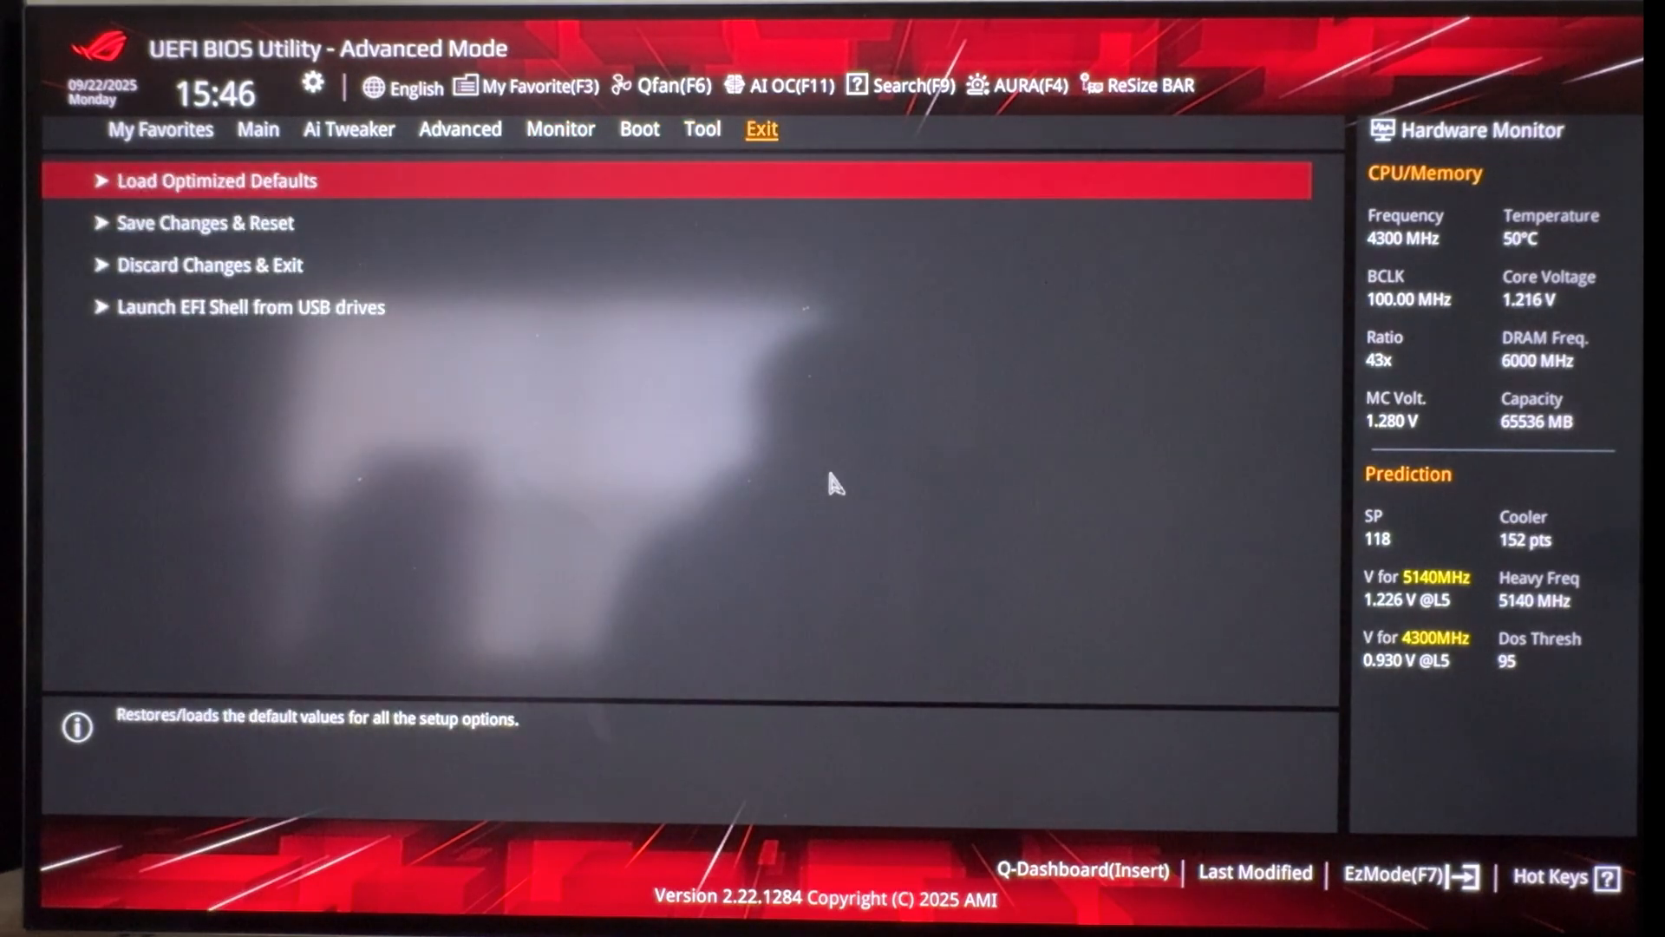
left_click(204, 223)
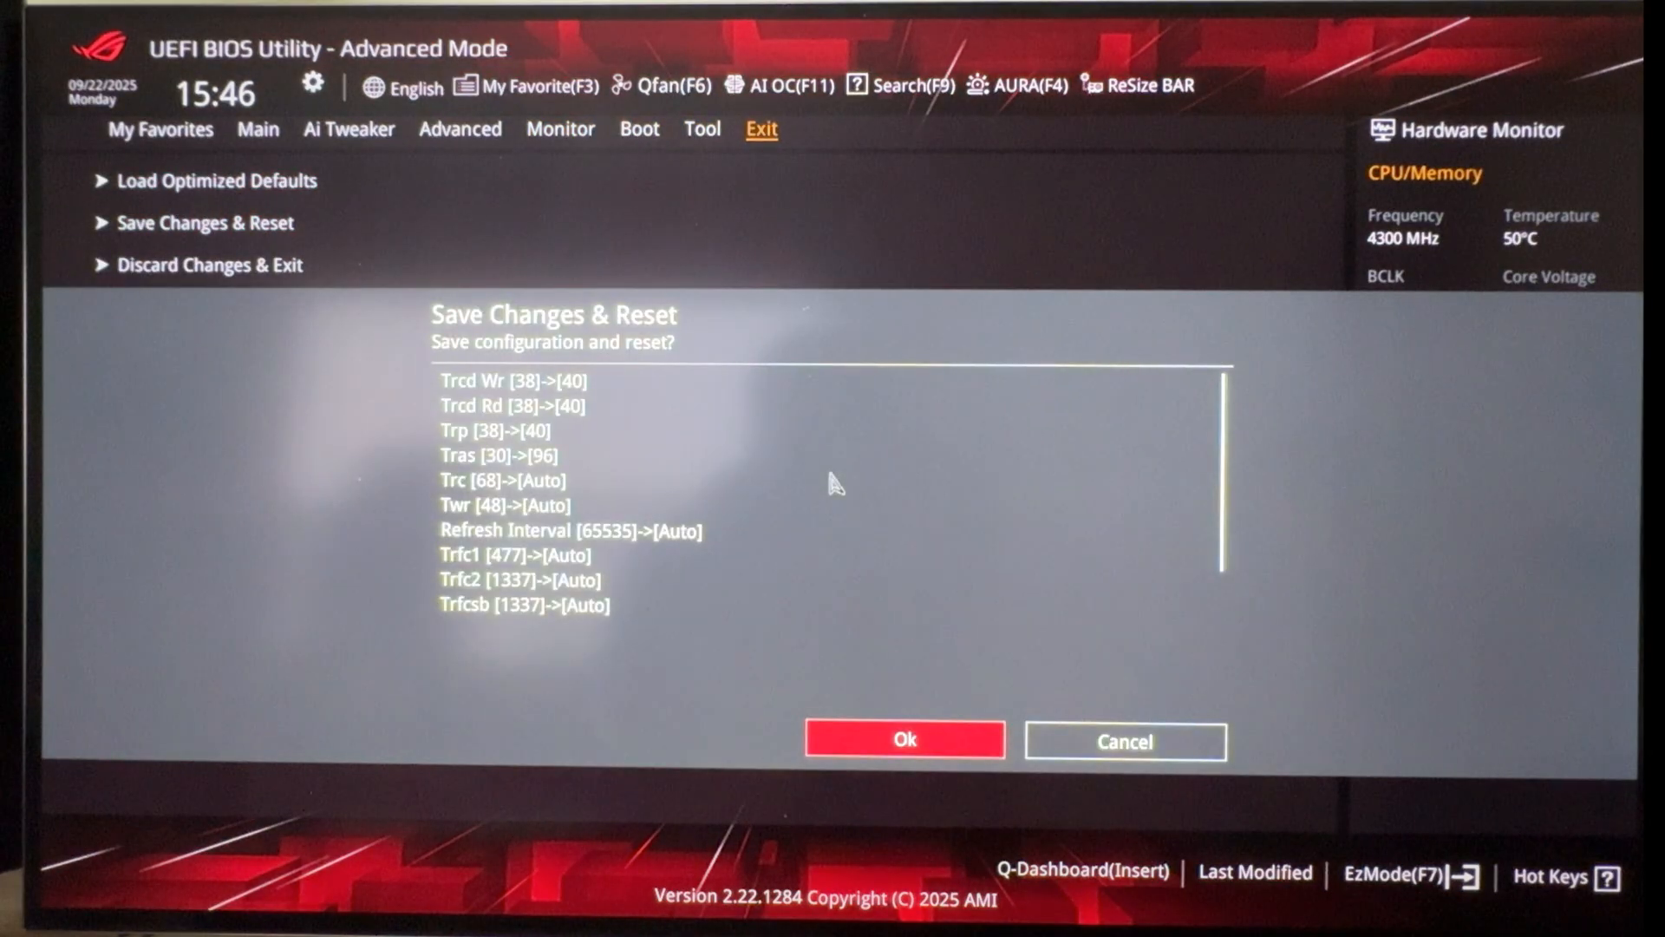